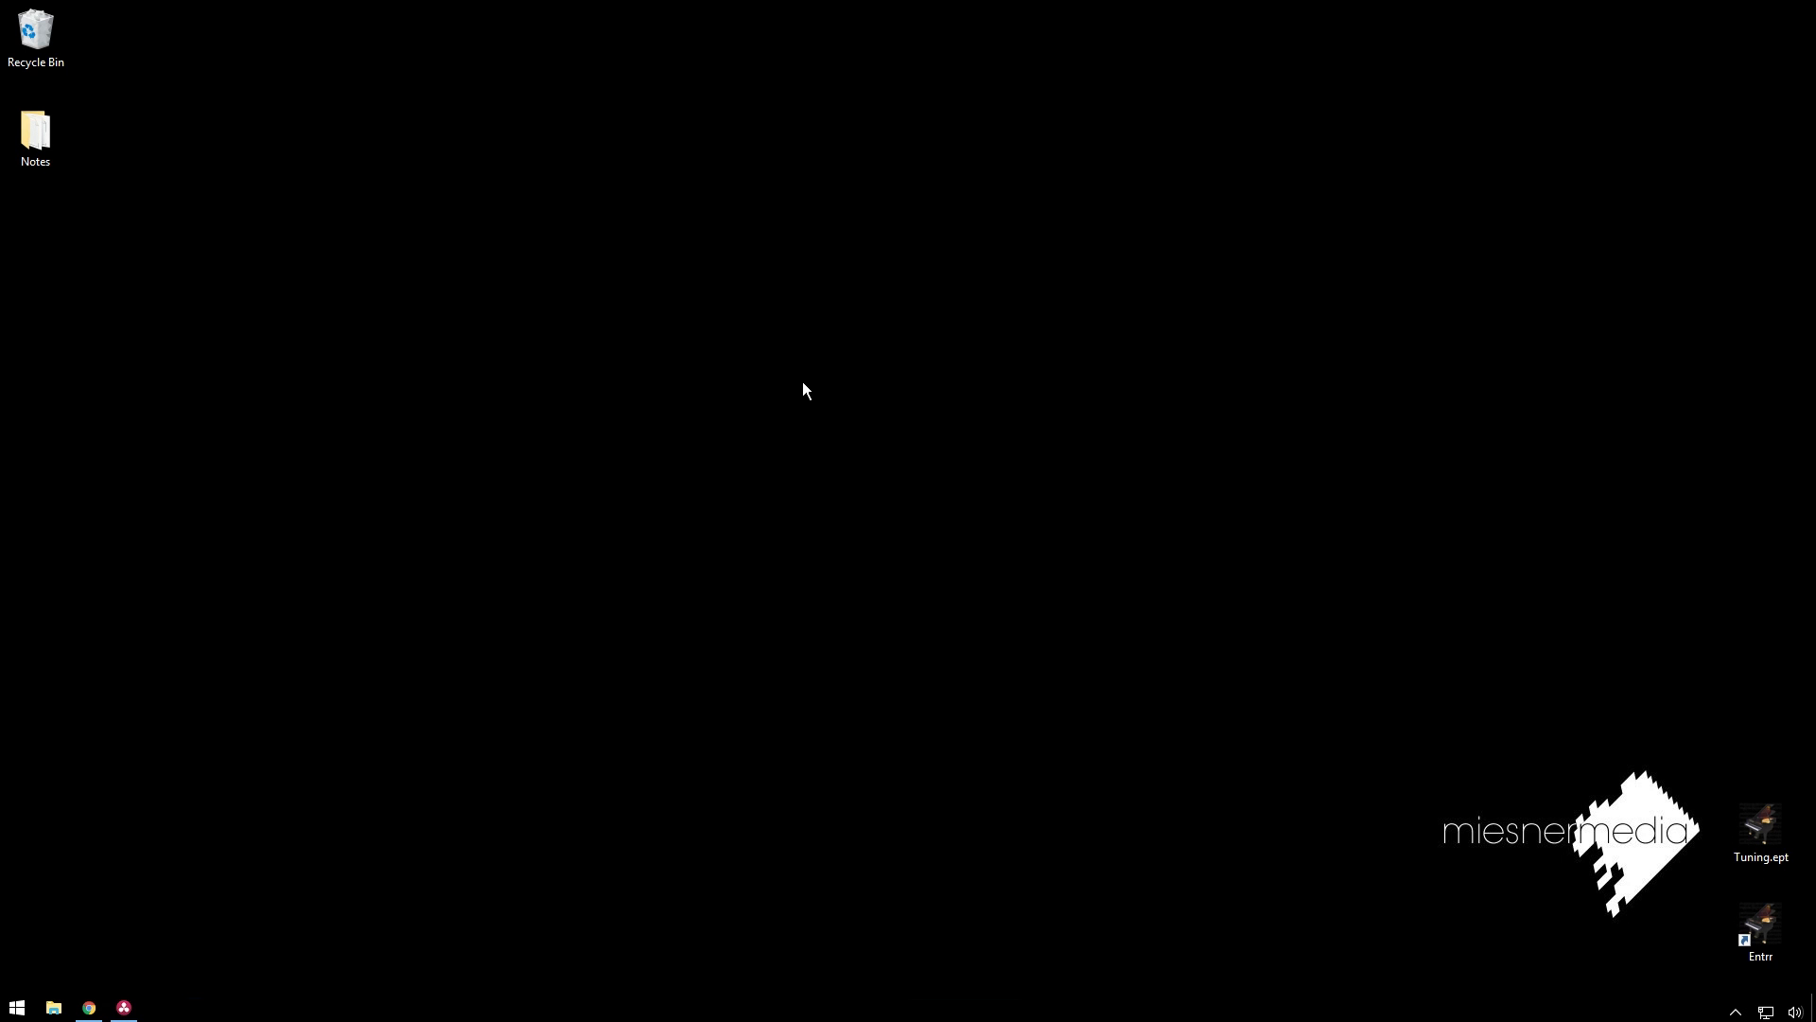
{"action": "mouse_move", "coordinate": [975, 443]}
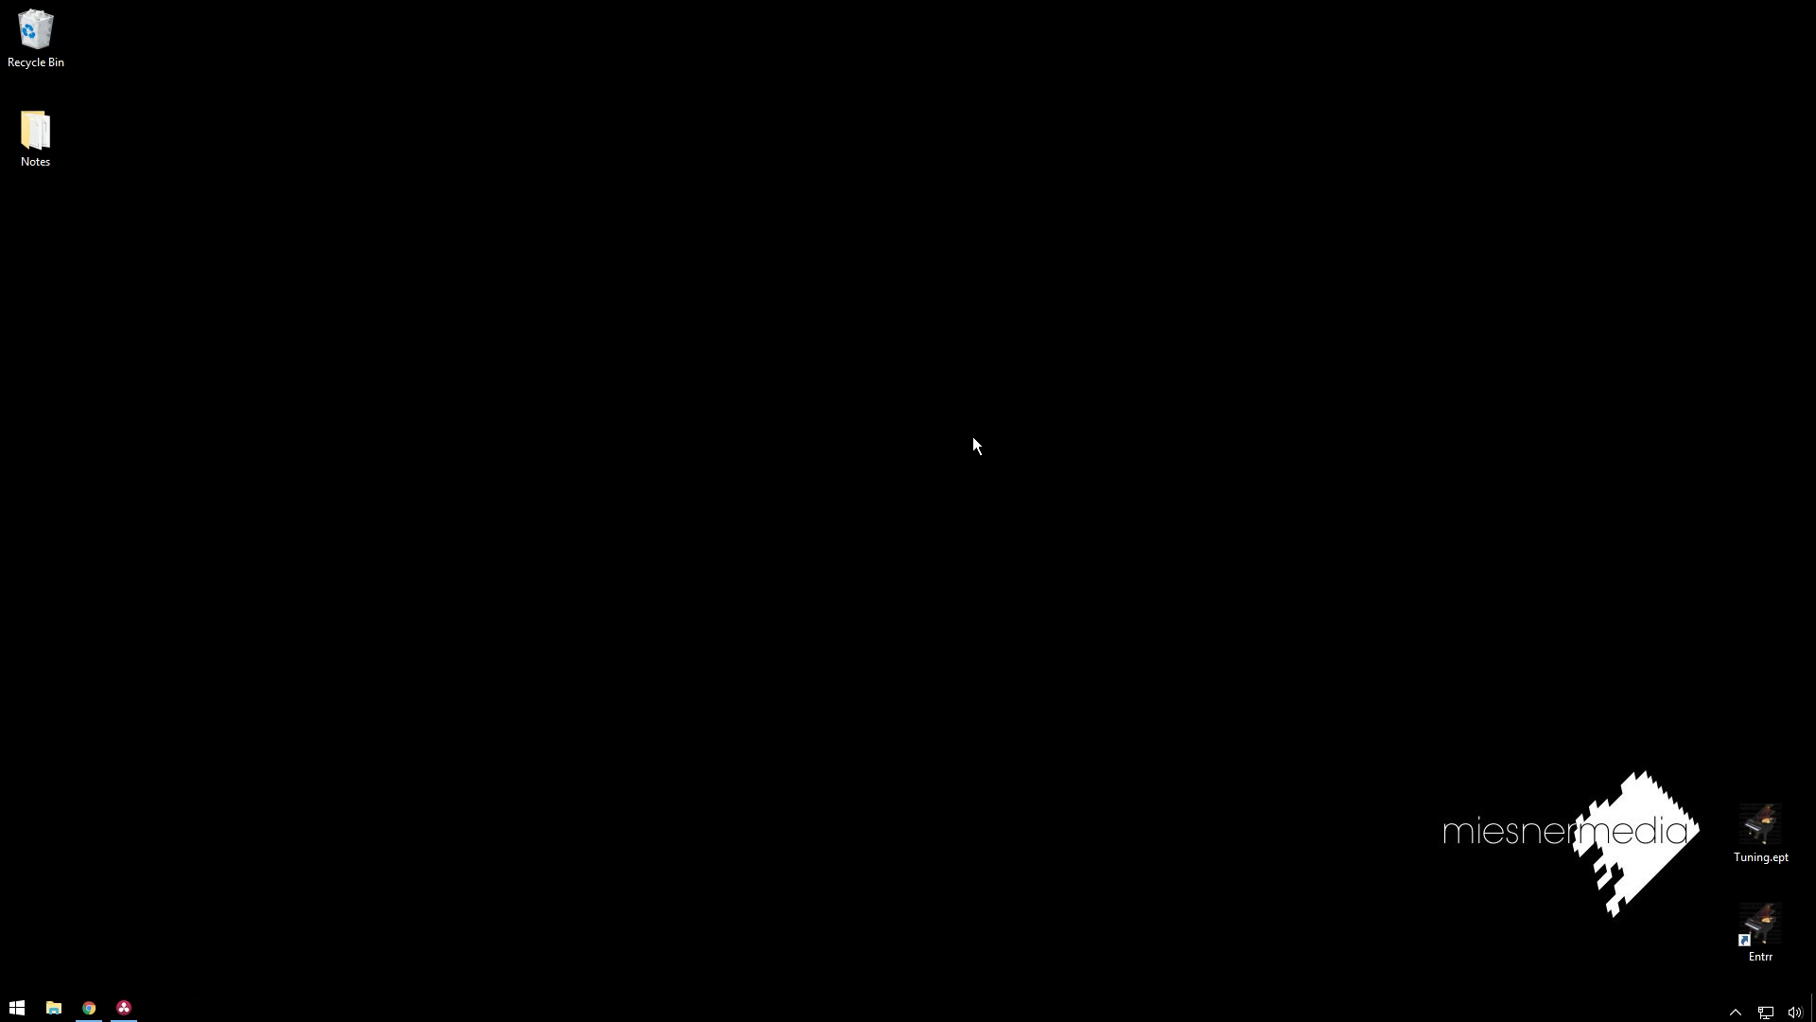
{"action": "mouse_move", "coordinate": [446, 342]}
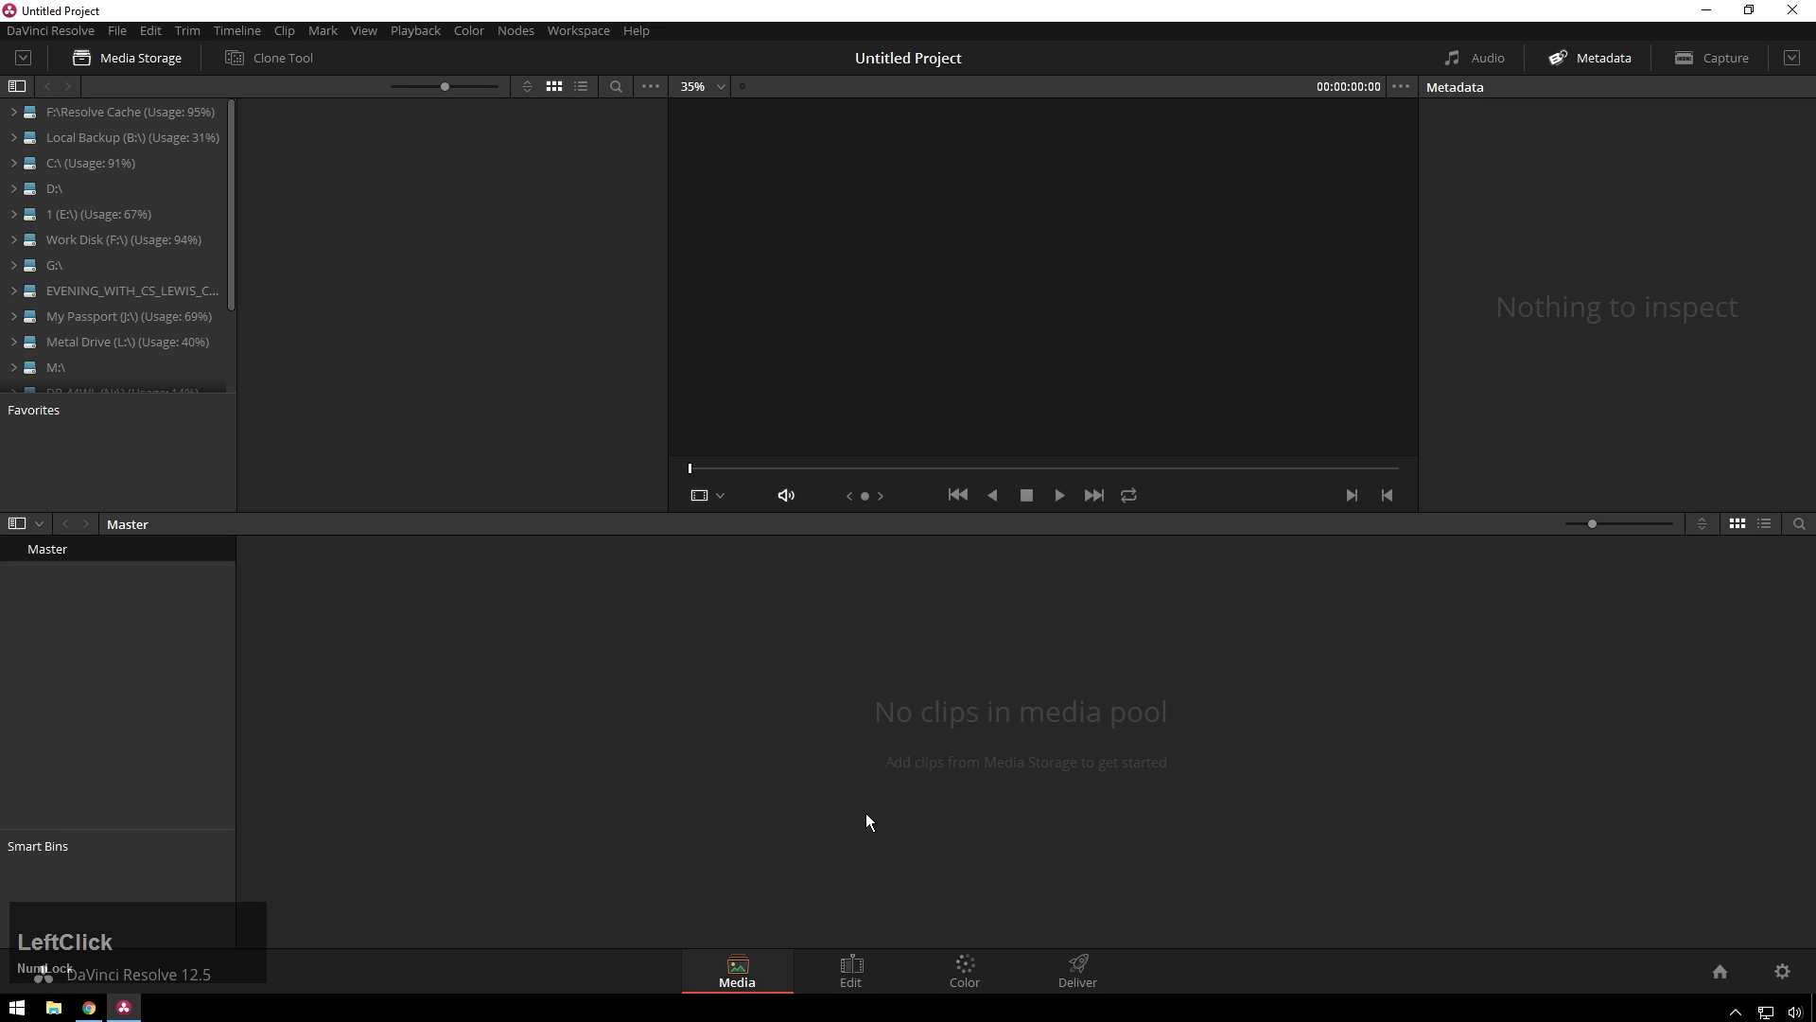
{"action": "mouse_move", "coordinate": [878, 747]}
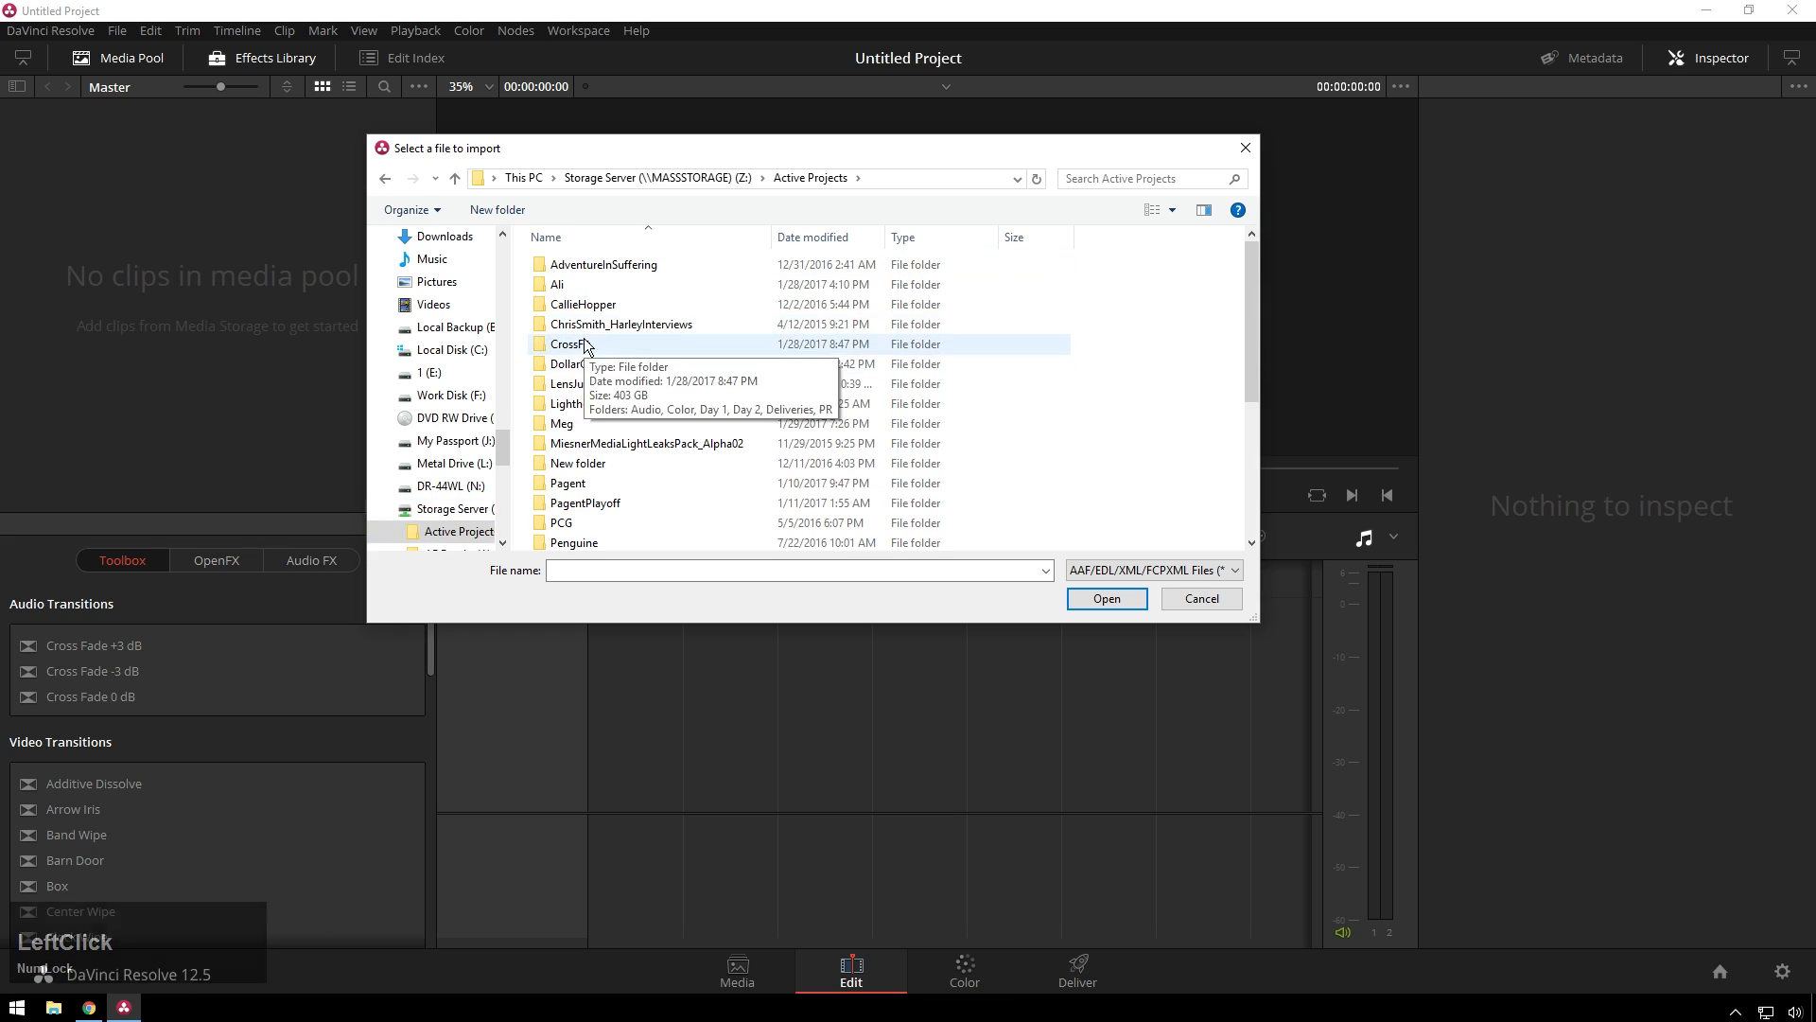
Import Truncate01.xml from the CrossFit folder at 1920x816, skipping the missing-clips search
{"action": "left_click", "coordinate": [1107, 598]}
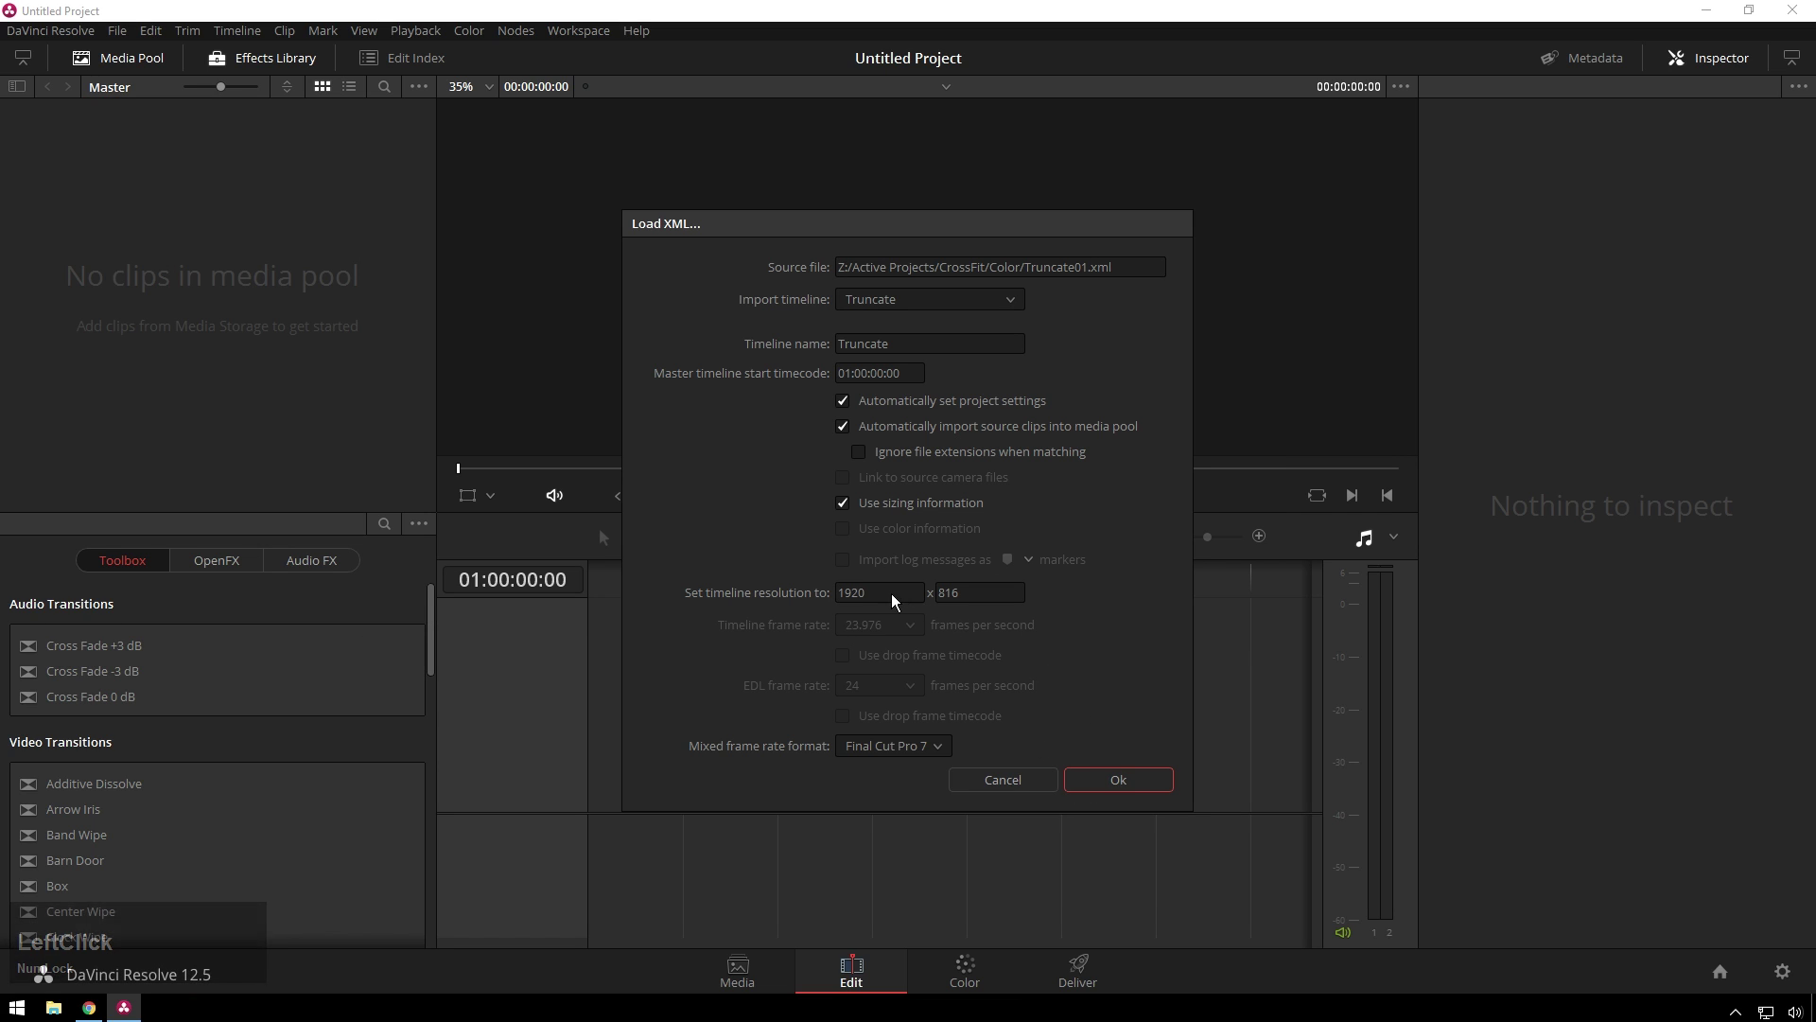
{"action": "left_click", "coordinate": [1118, 779]}
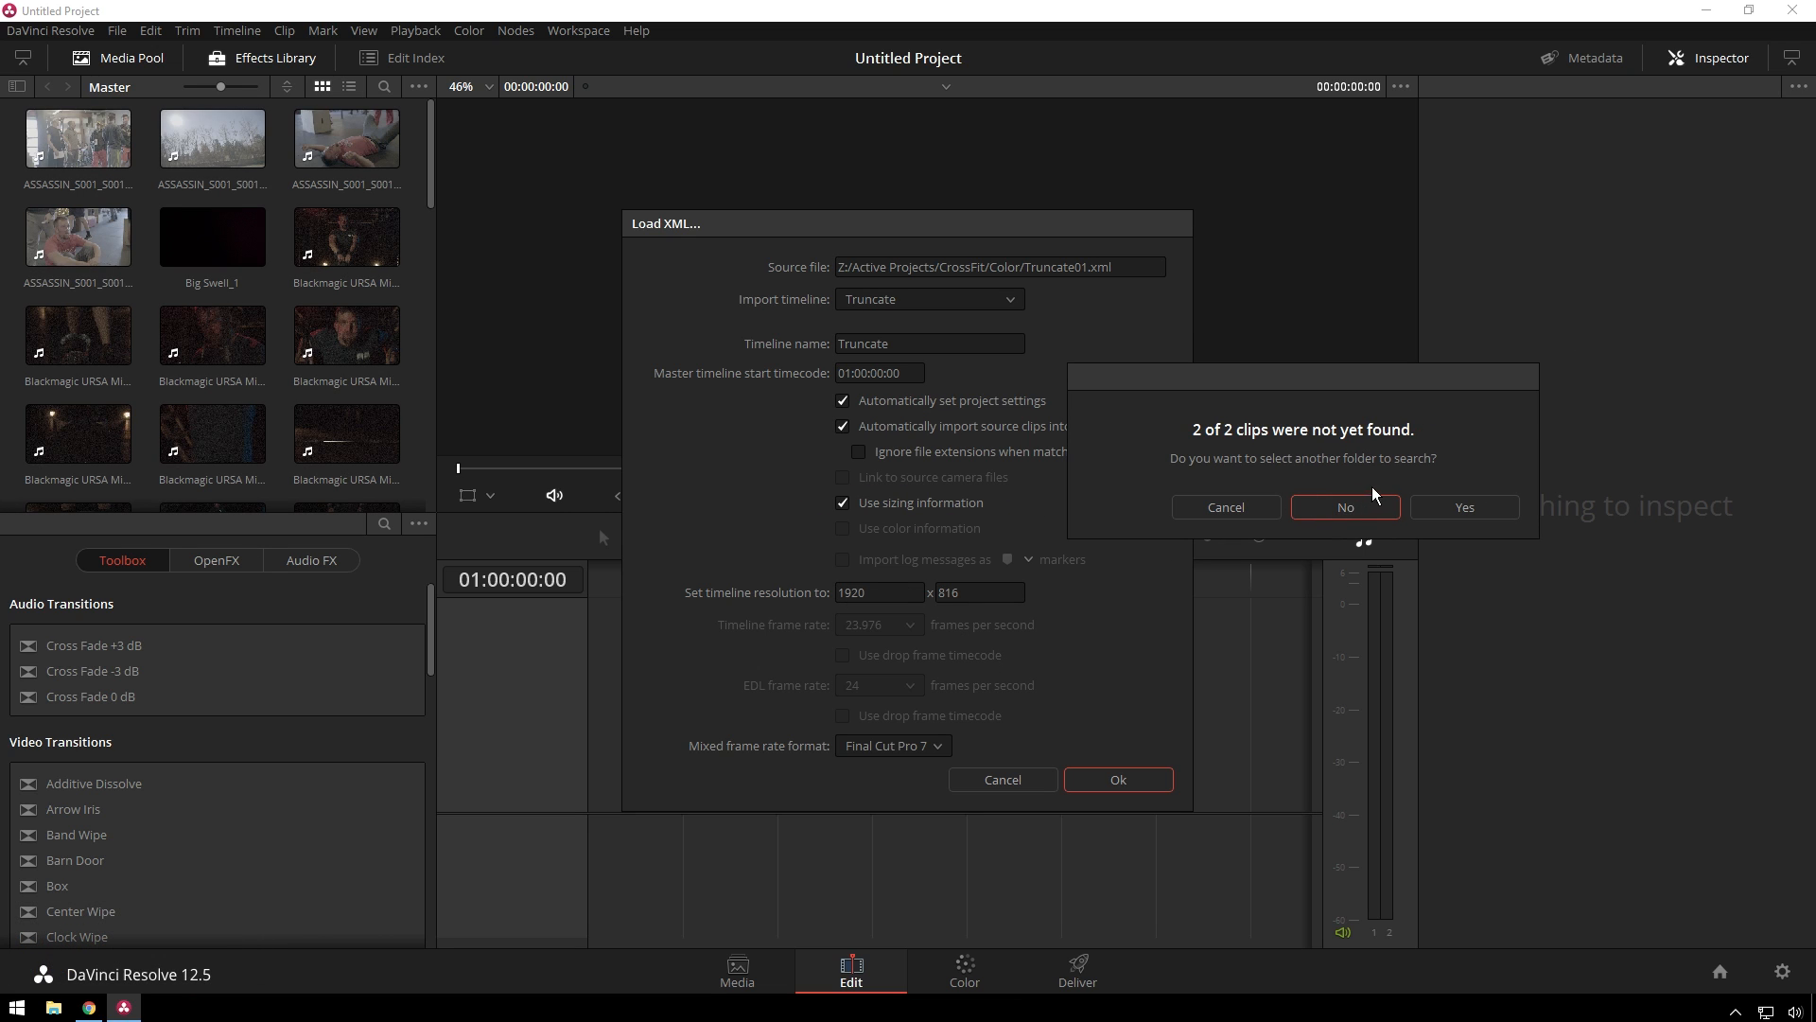
{"action": "left_click", "coordinate": [1345, 507]}
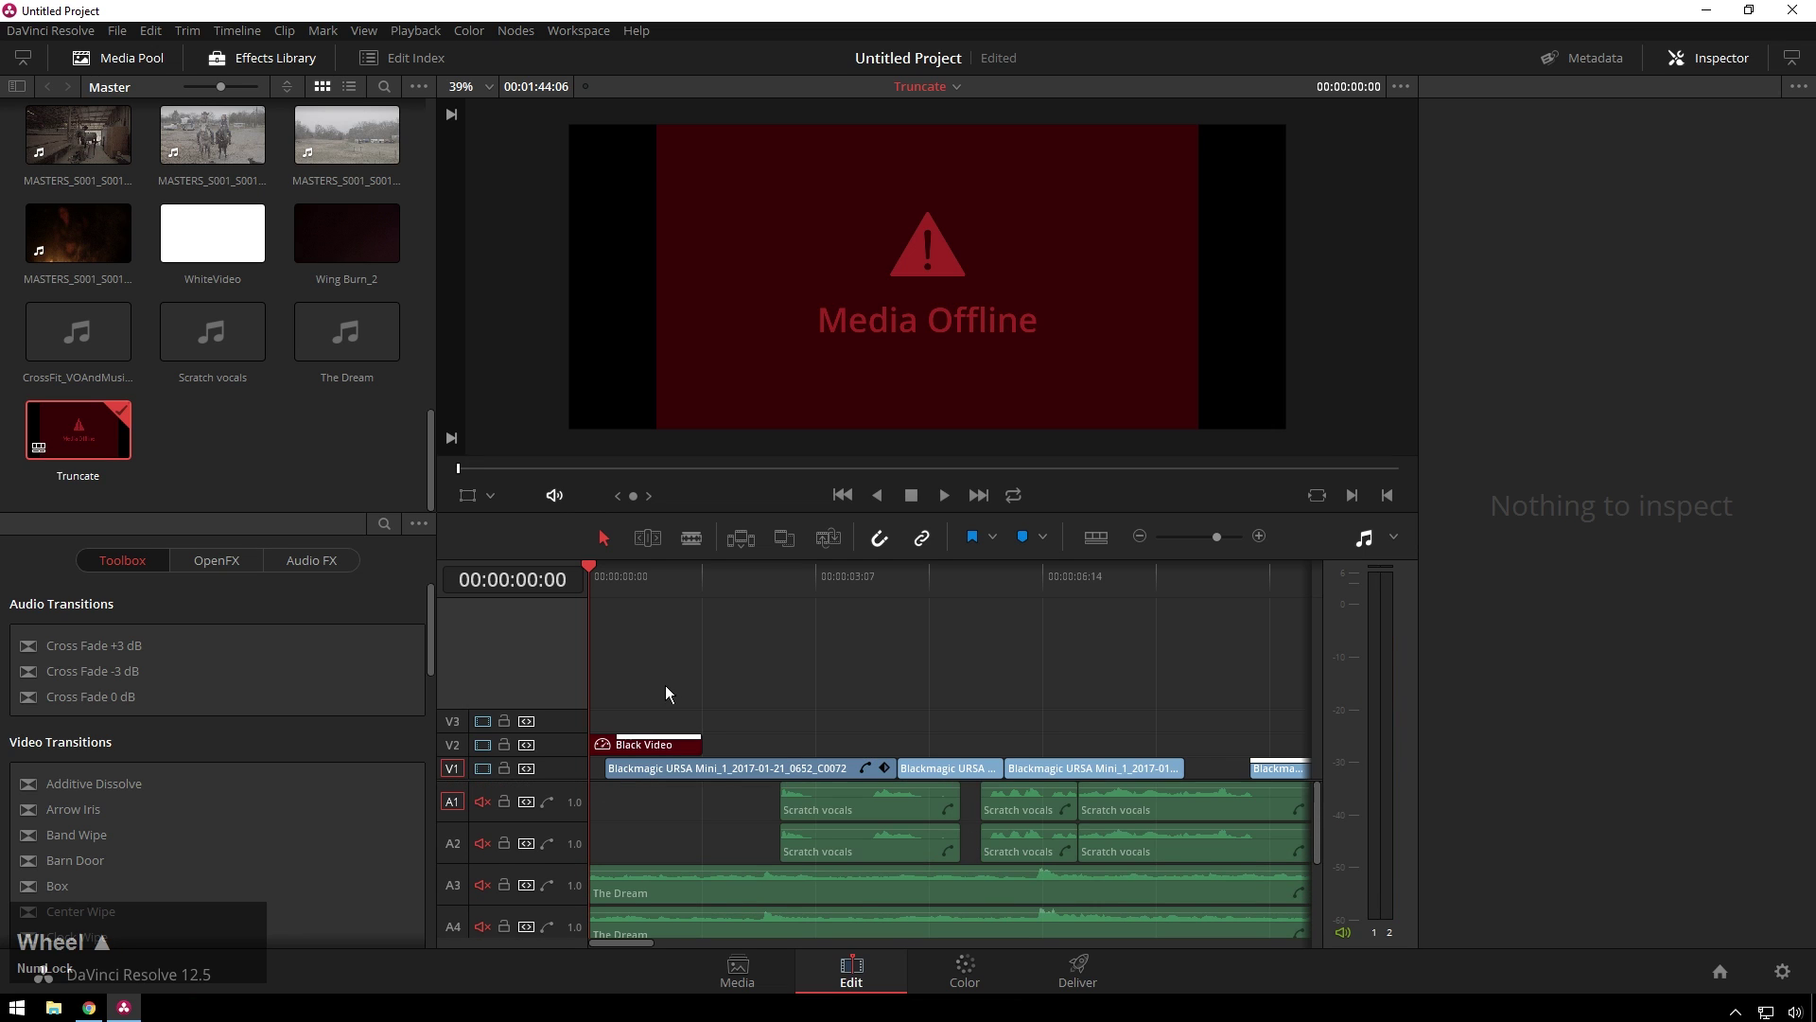
Scrub and play the imported timeline to see shots shrunk inside the frame
{"action": "left_click", "coordinate": [818, 575]}
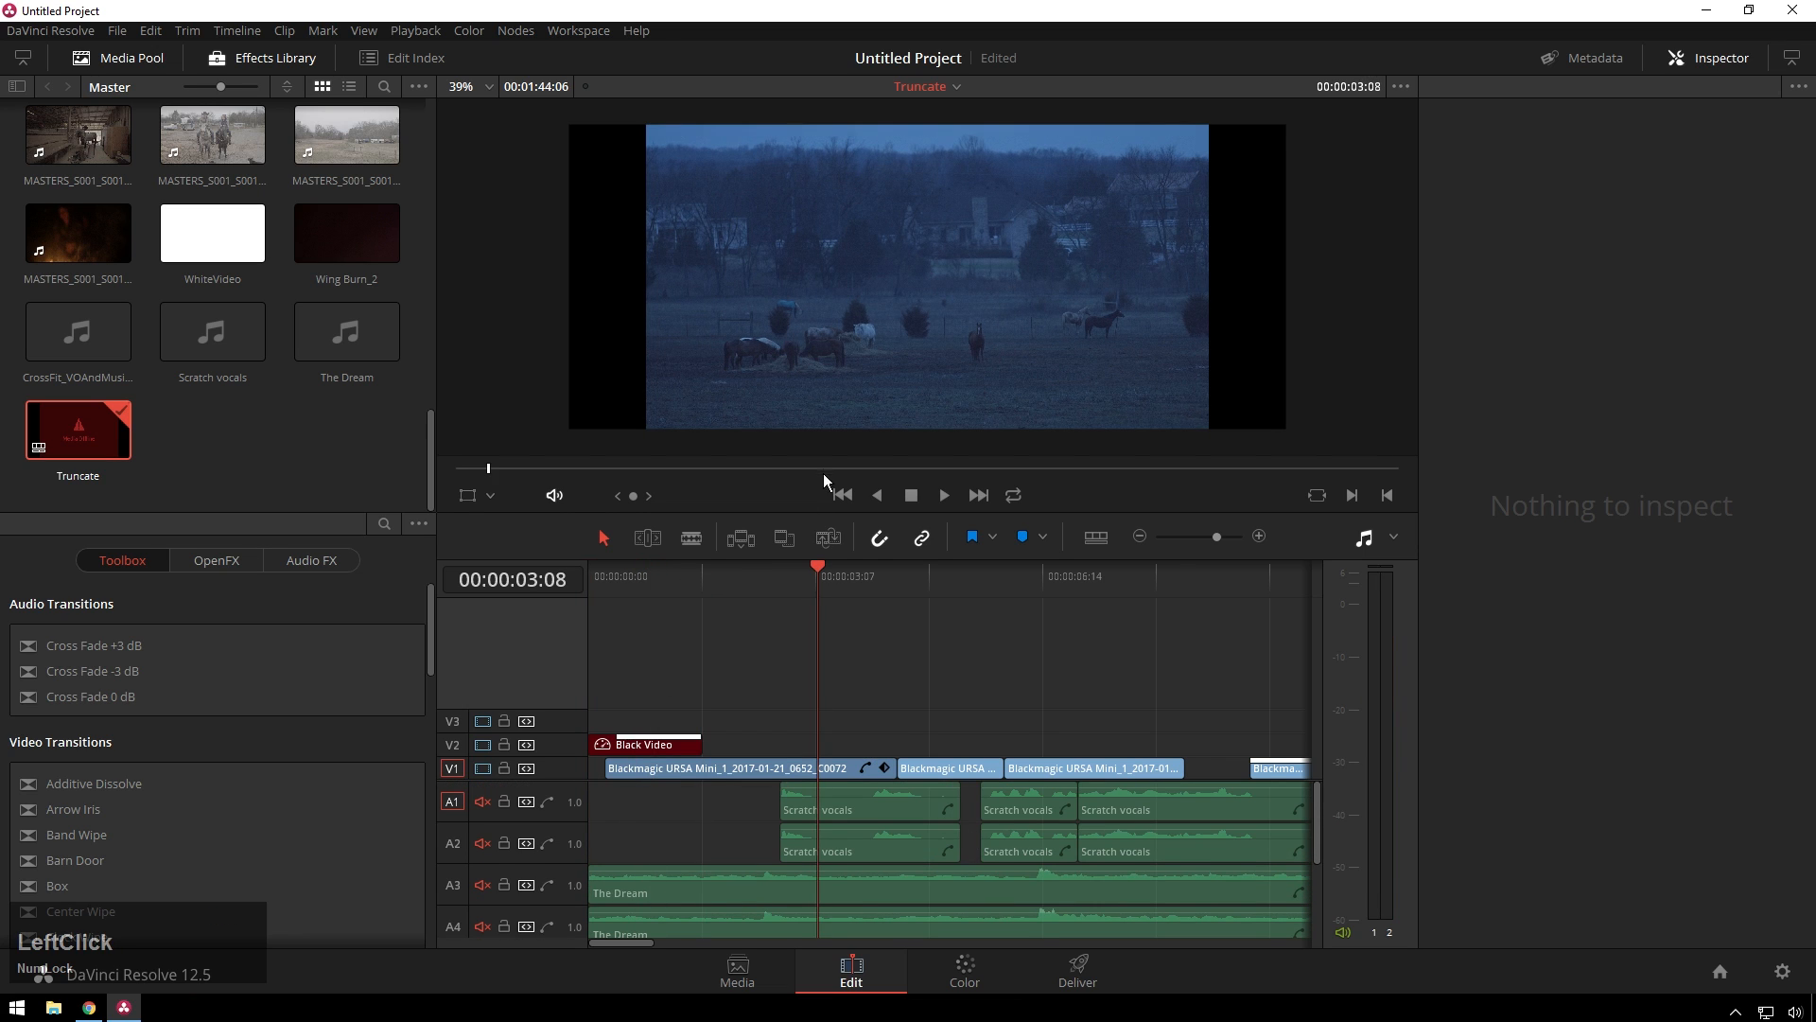
{"action": "left_click", "coordinate": [943, 571]}
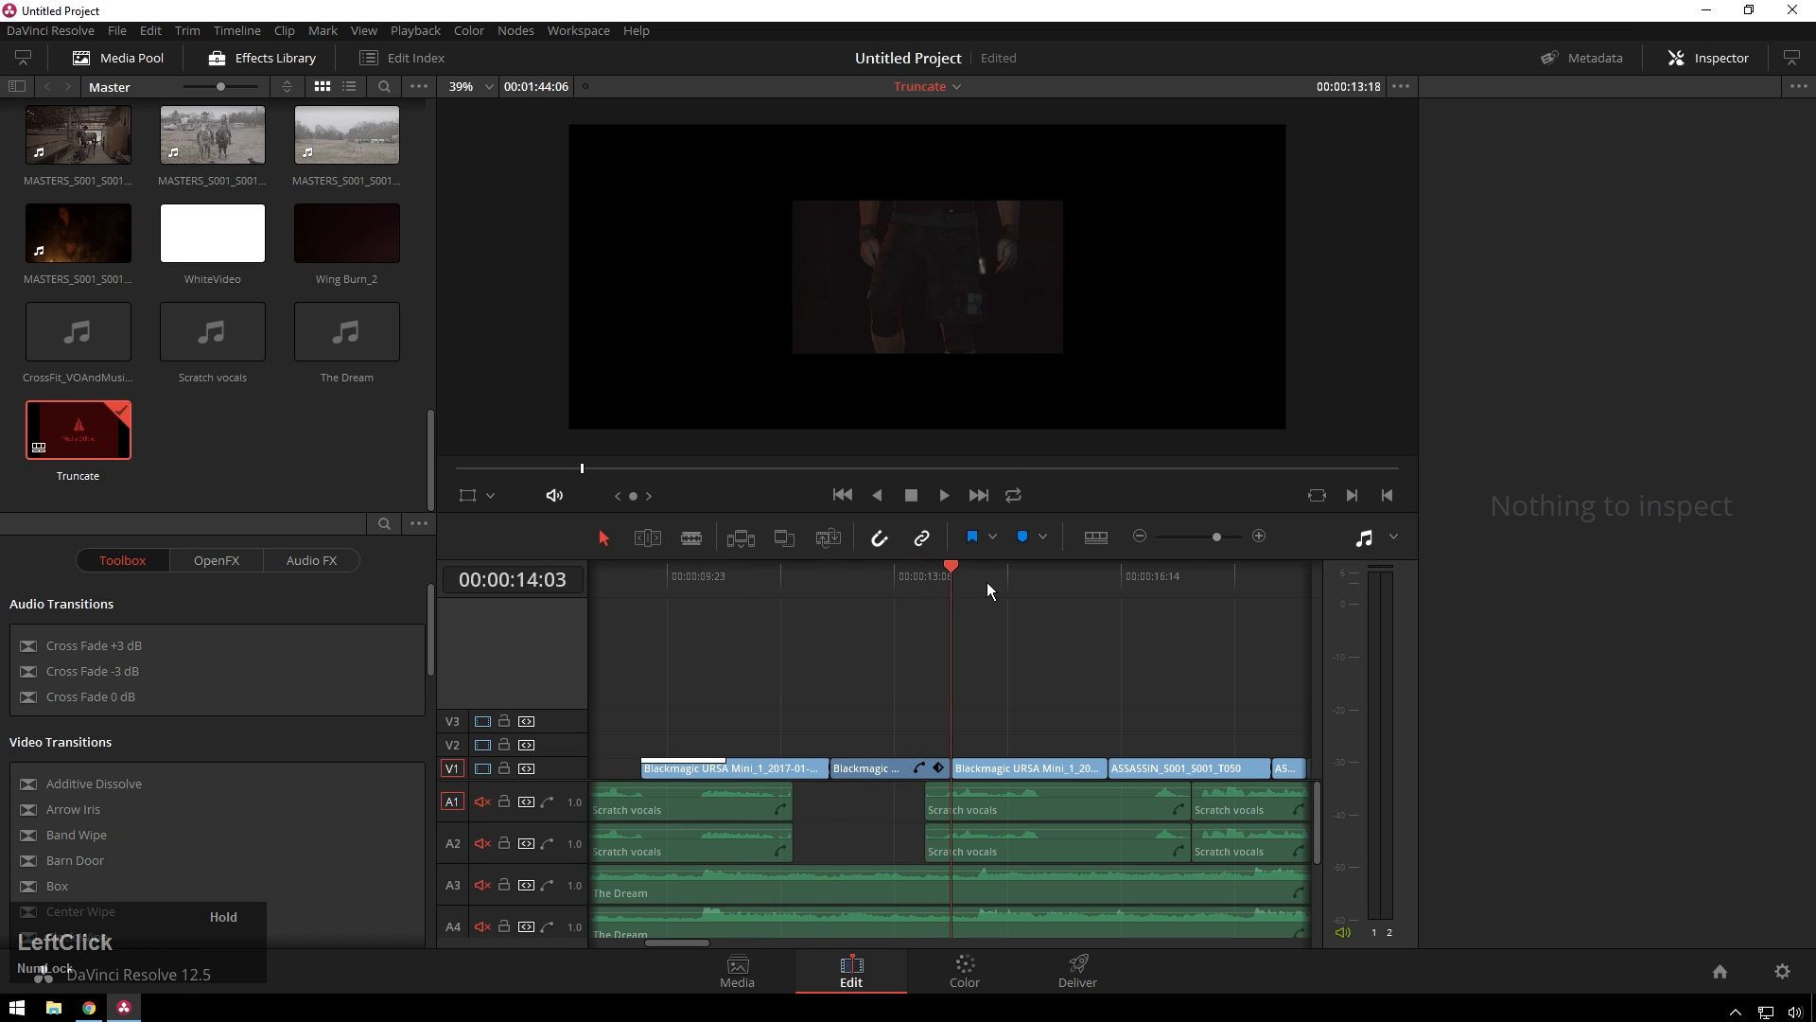
{"action": "left_click", "coordinate": [926, 575]}
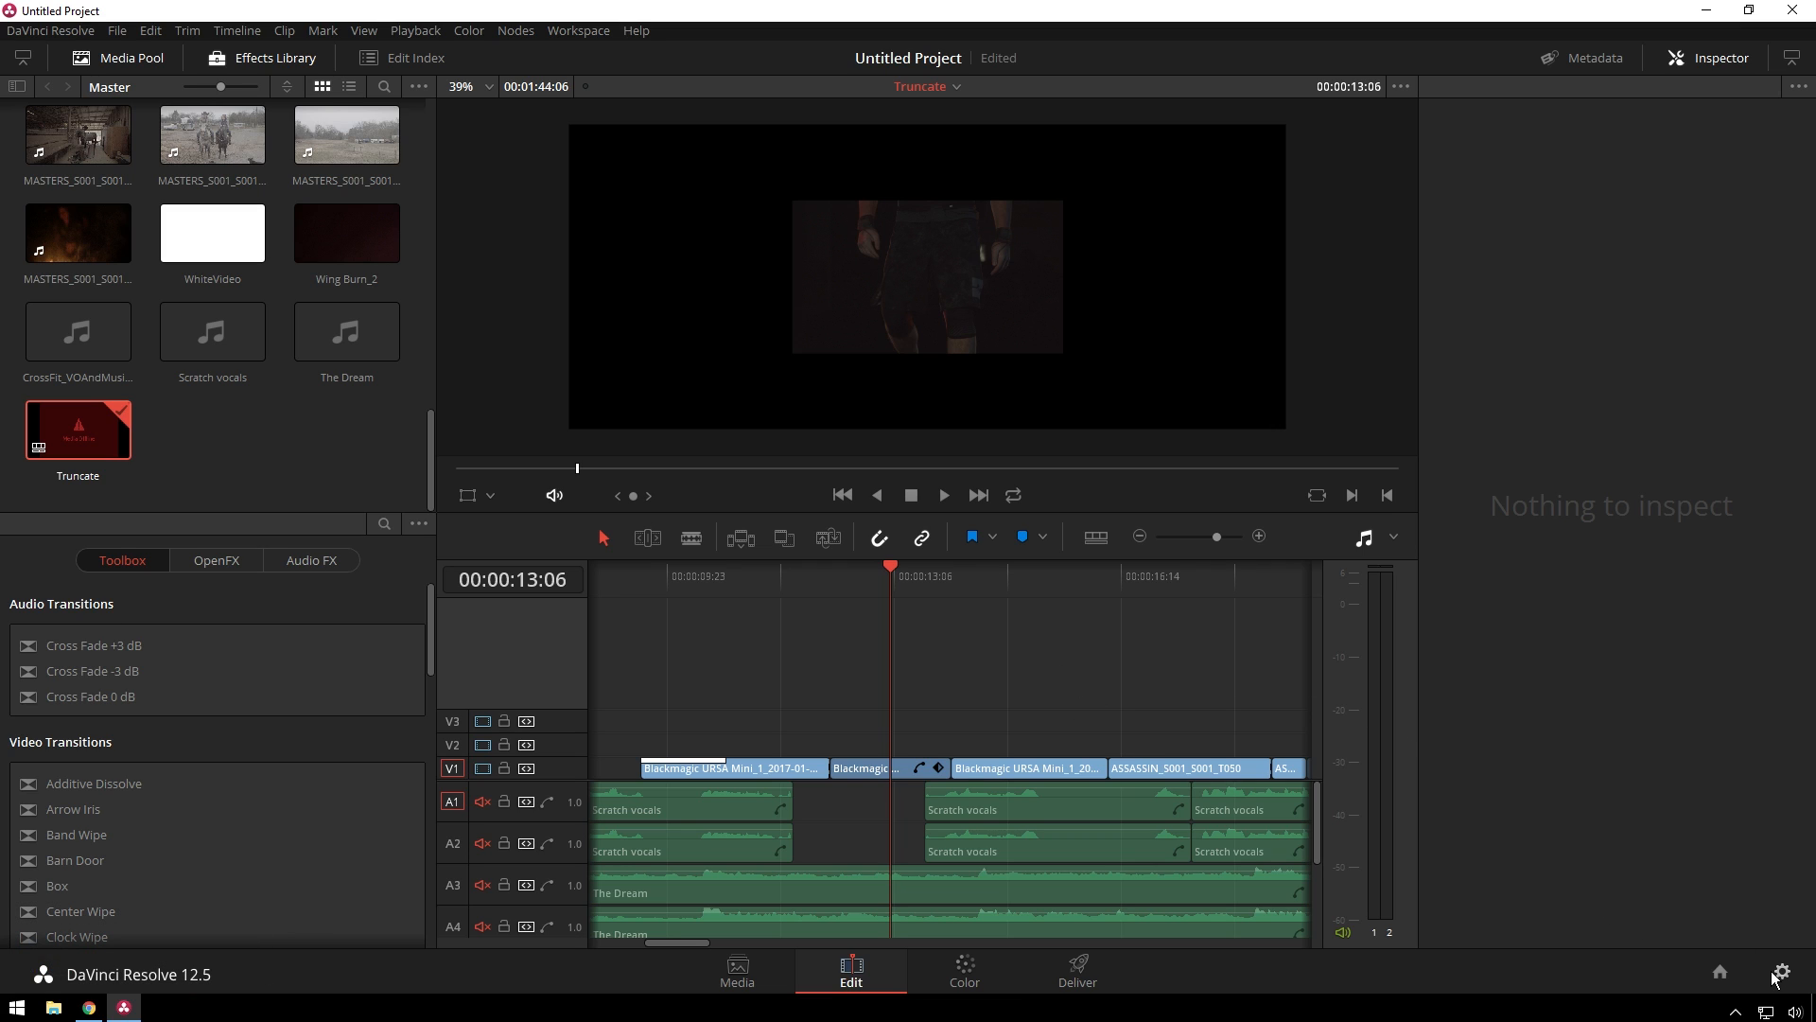
Set the project's Input Scaling Preset to Center crop with no resizing and save
{"action": "left_click", "coordinate": [1783, 972]}
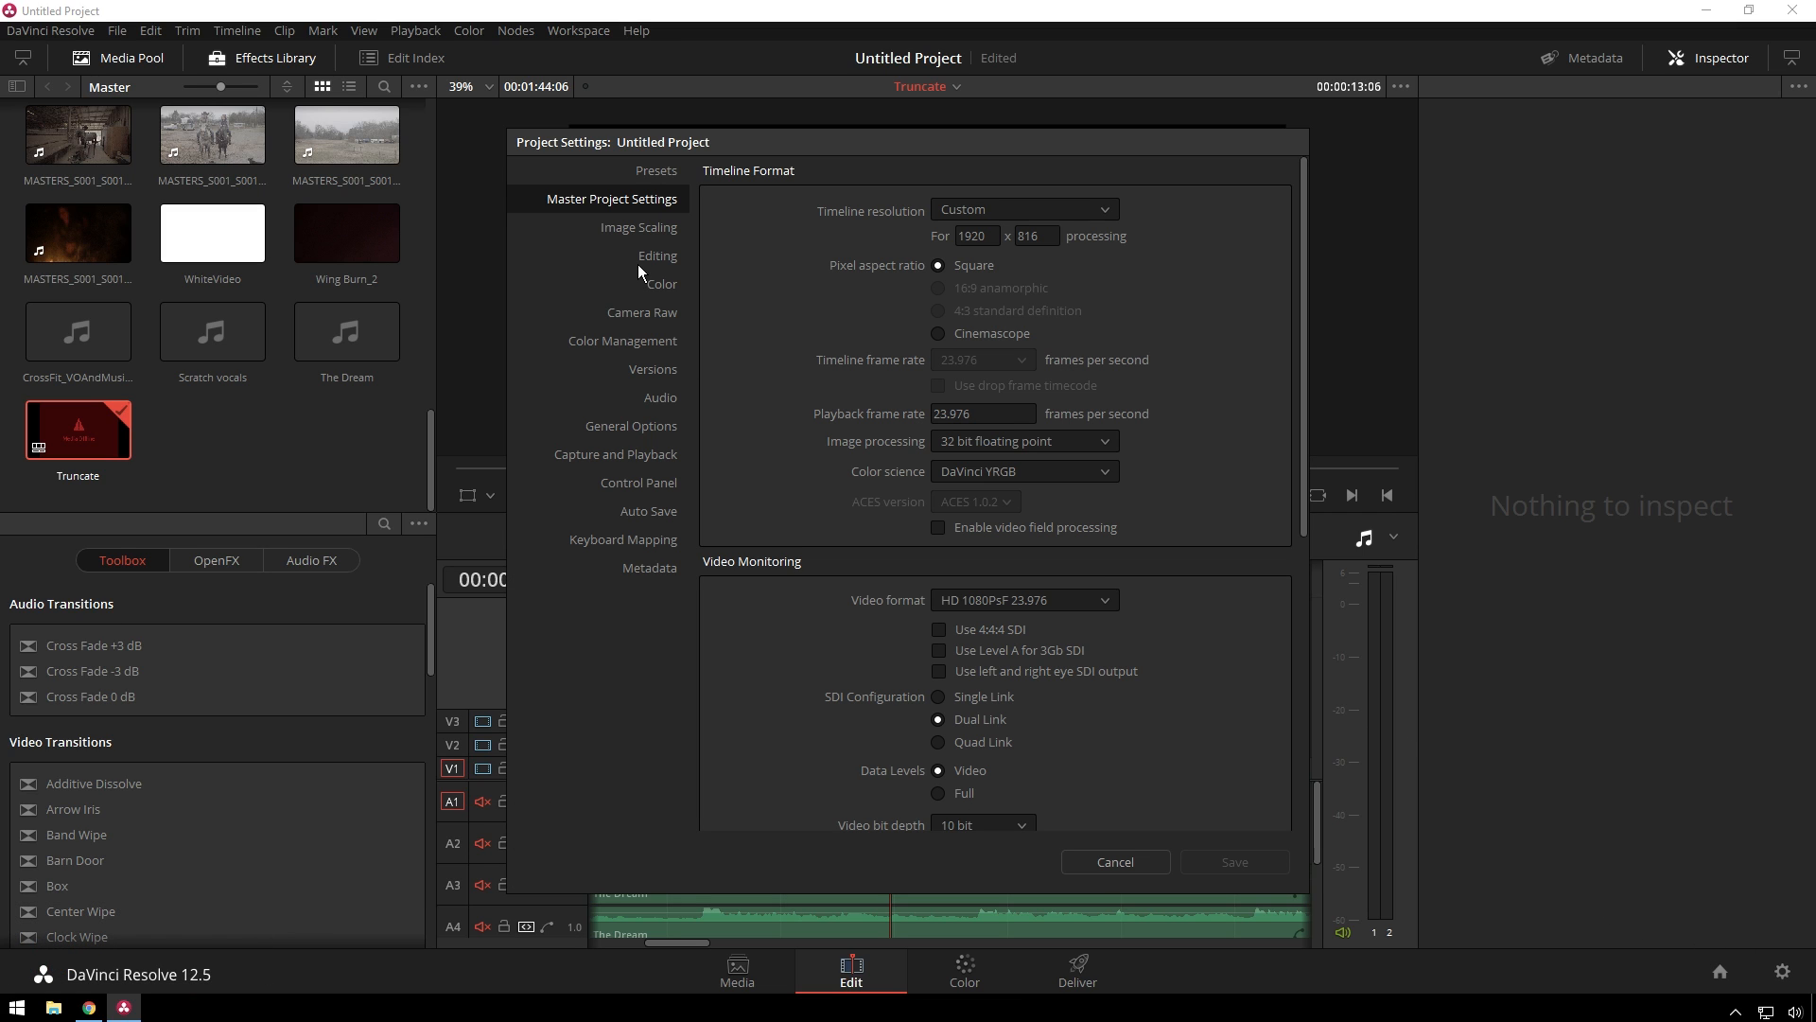
{"action": "left_click", "coordinate": [640, 227]}
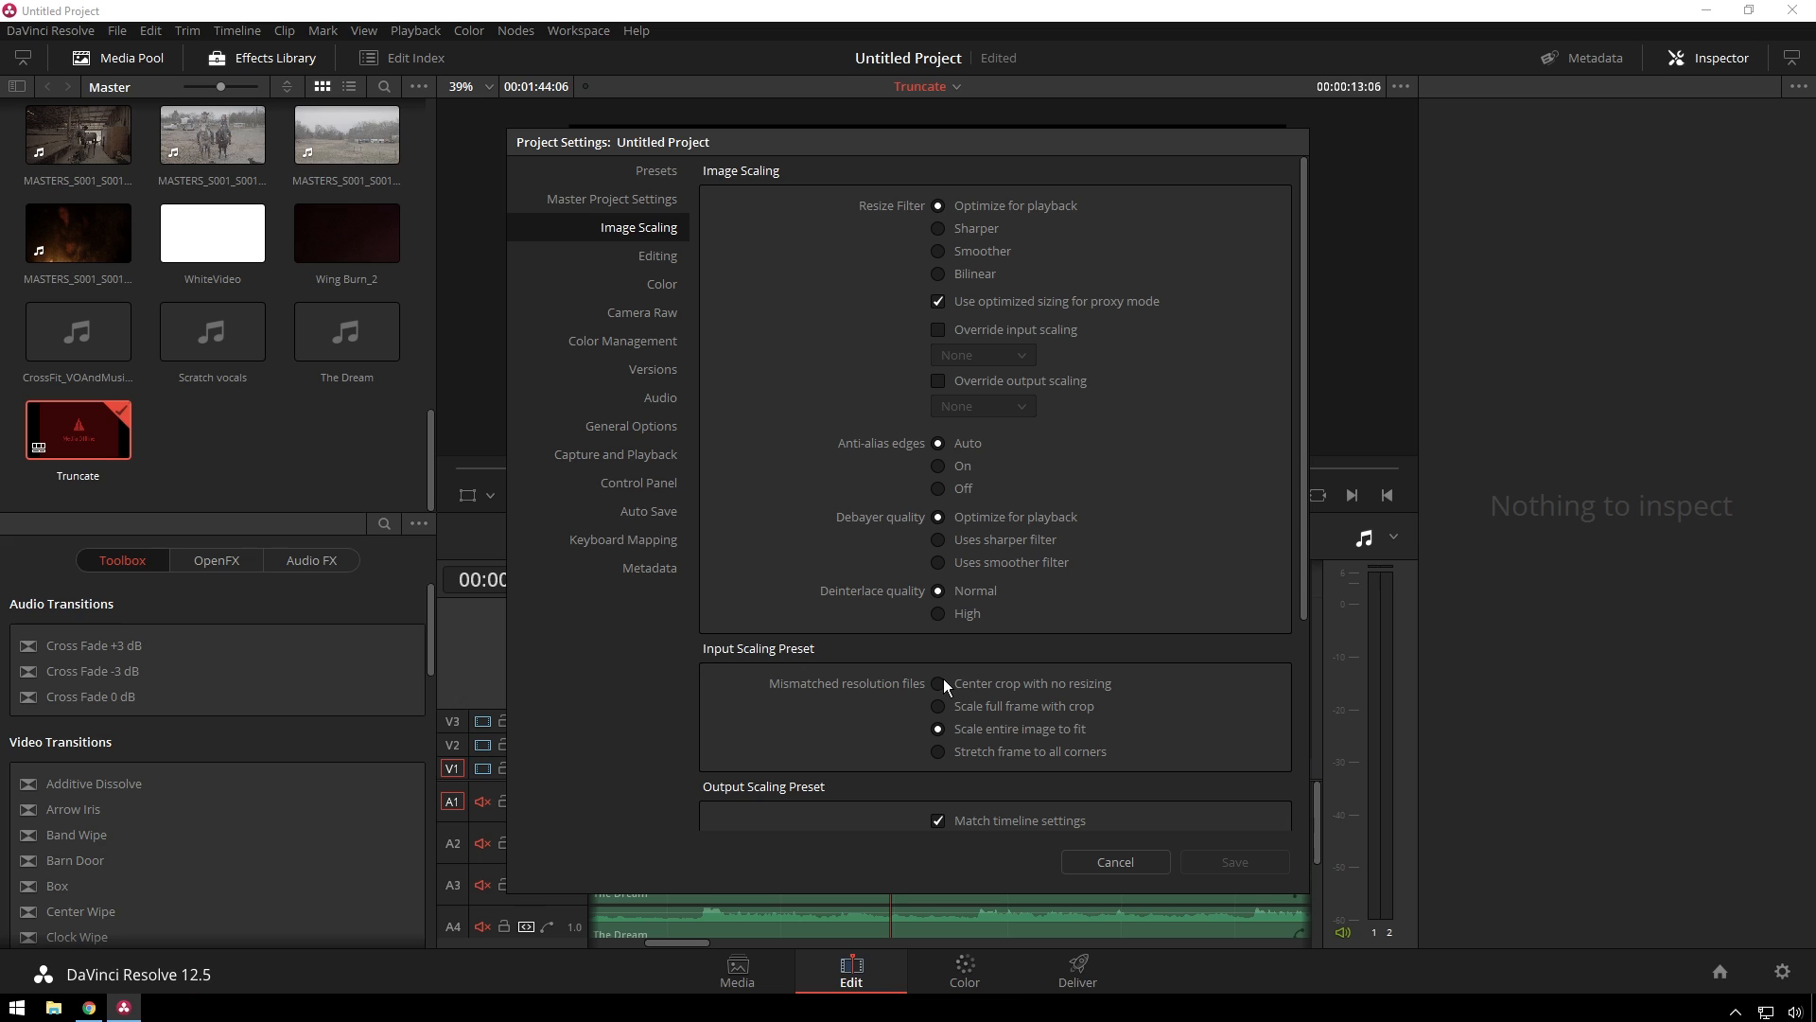
{"action": "left_click", "coordinate": [938, 683]}
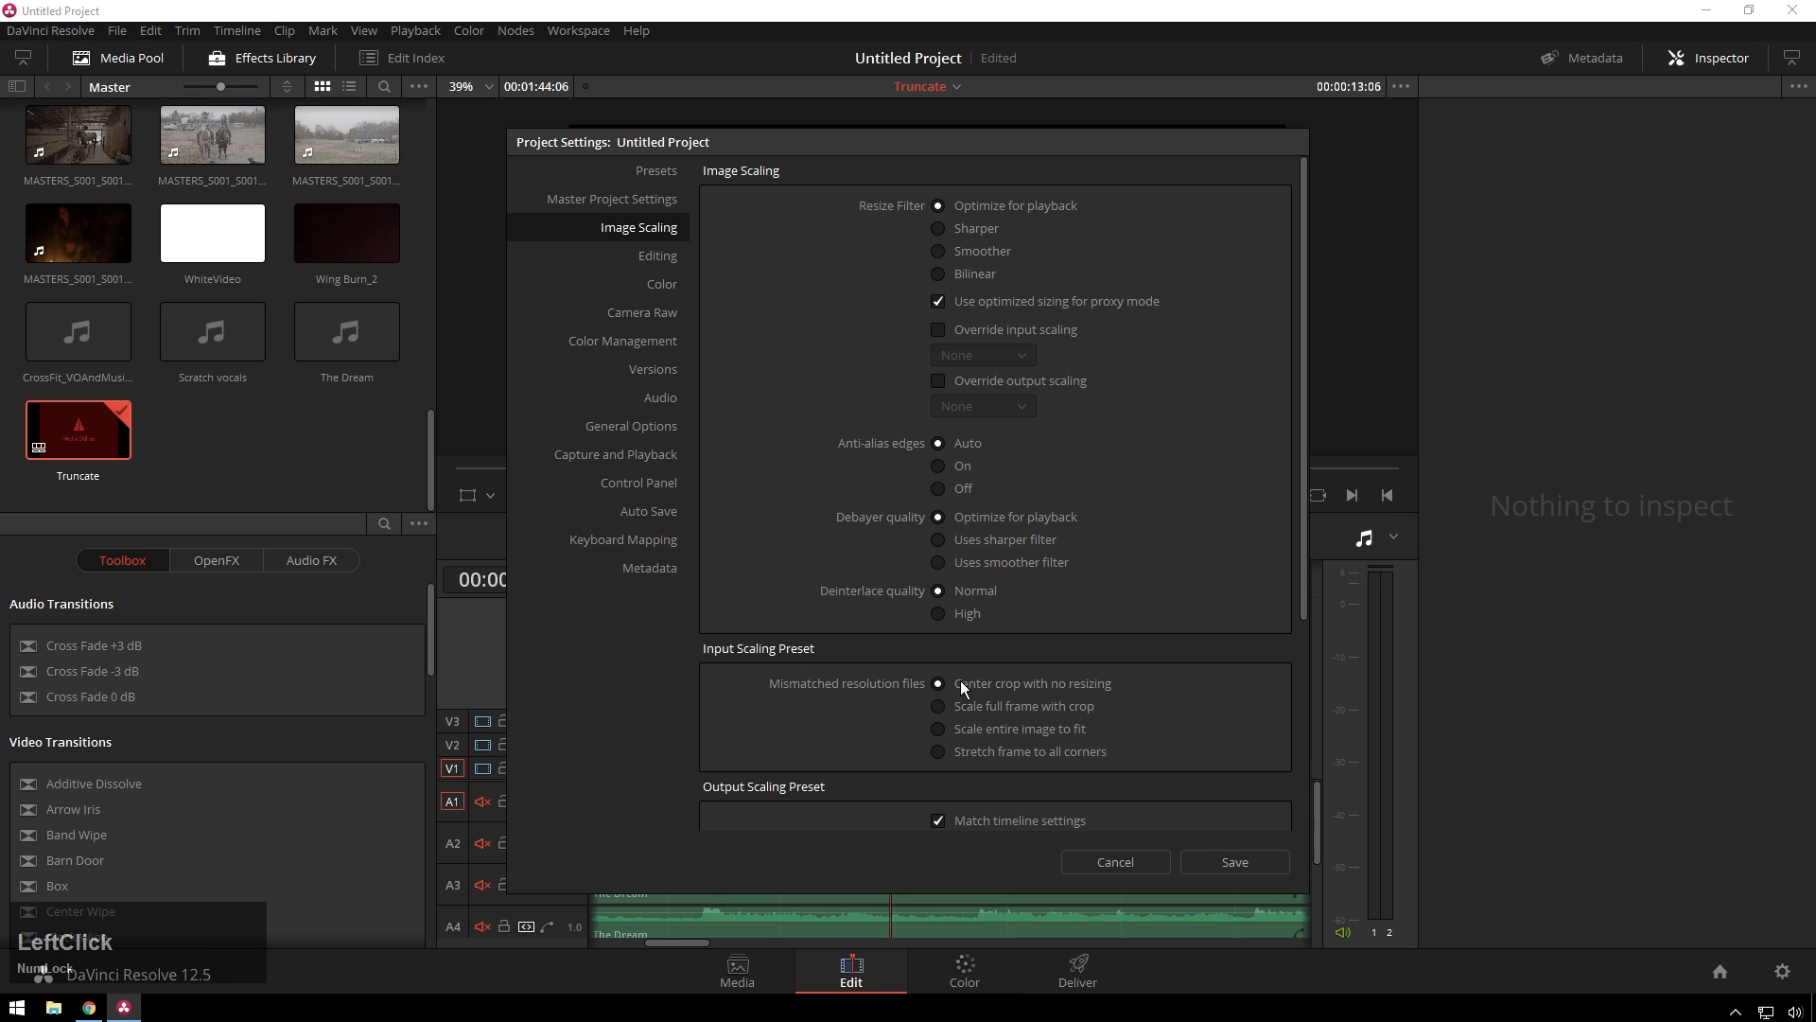
{"action": "left_click", "coordinate": [1117, 863]}
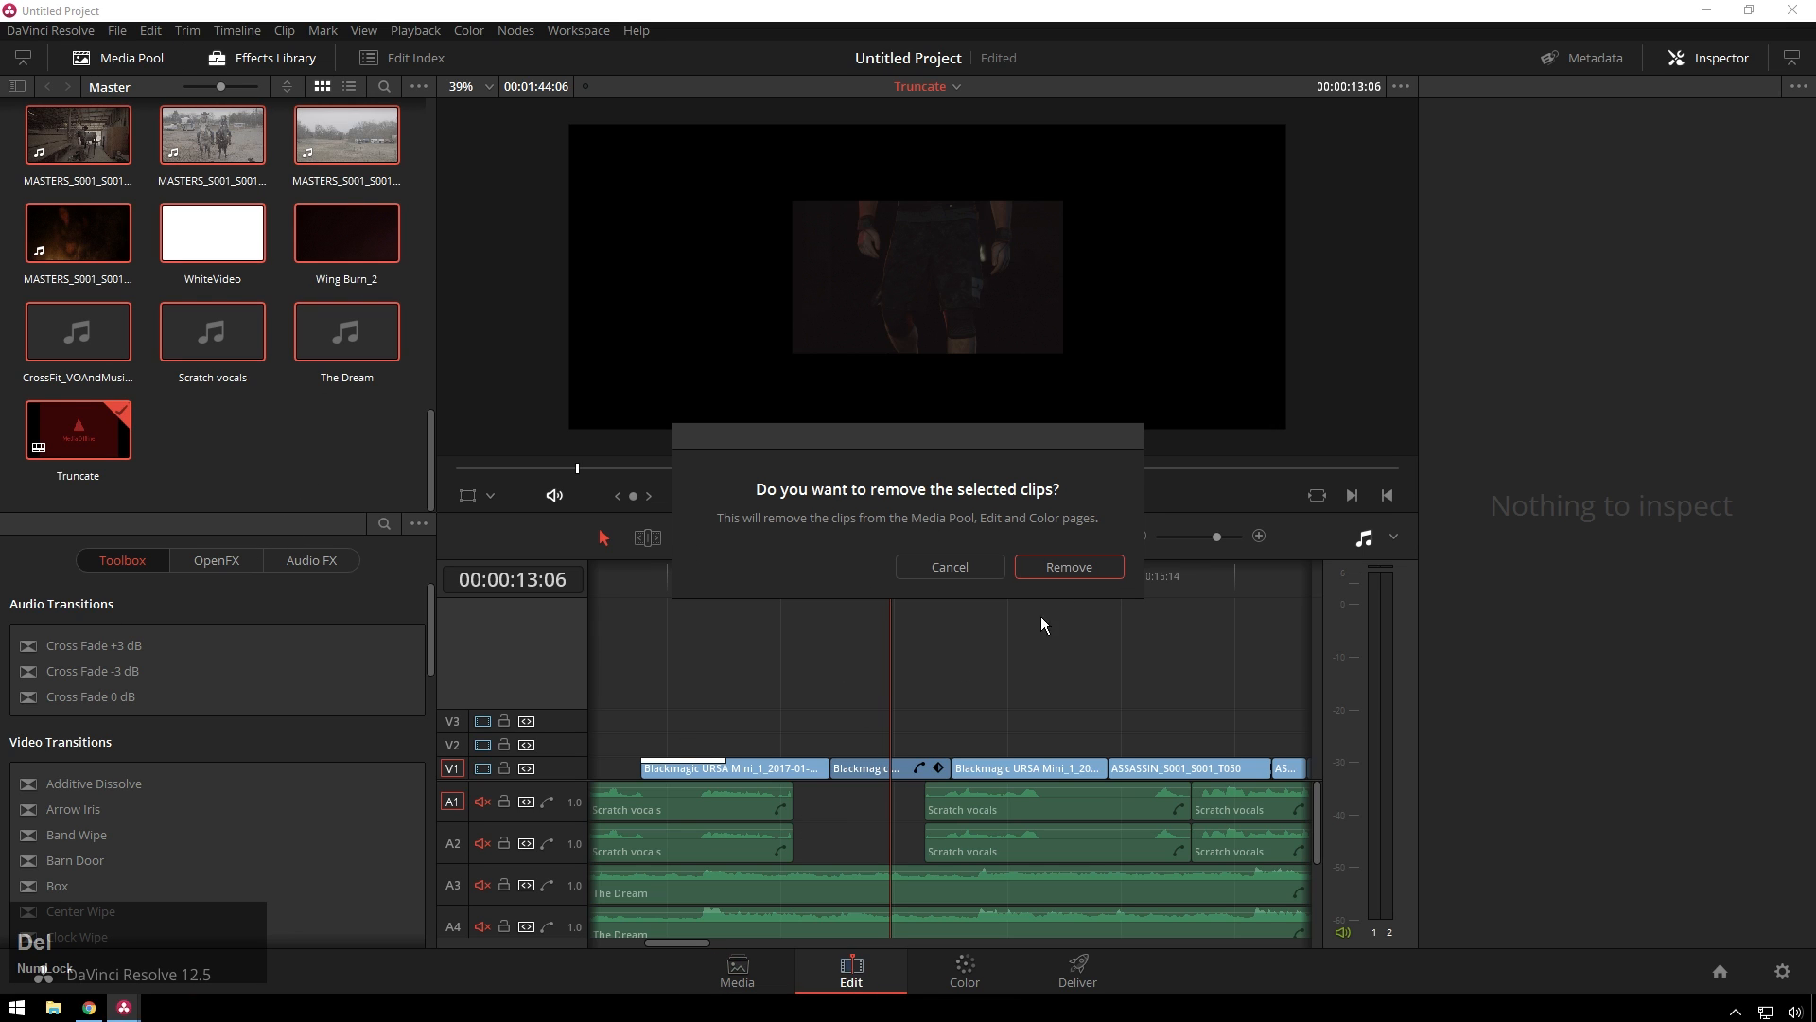
Remove the old media pool clips and re-import the Truncate XML, closing the import log
{"action": "left_click", "coordinate": [1069, 568]}
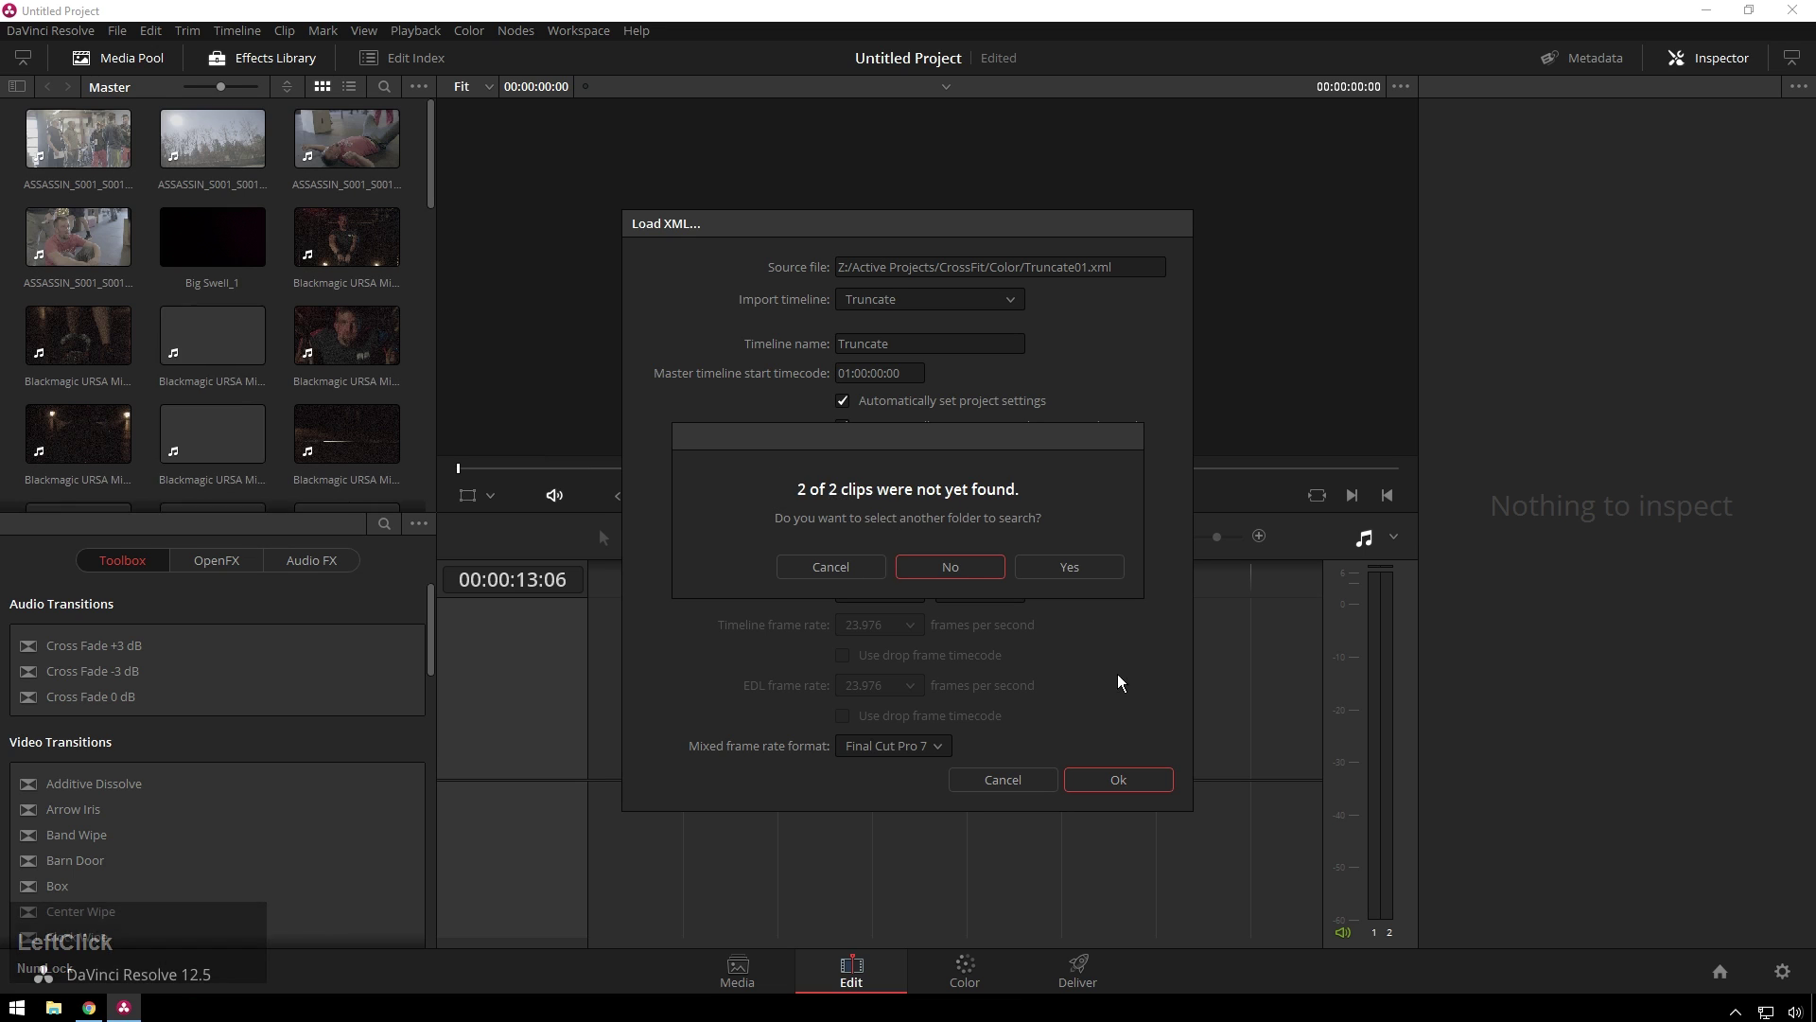
{"action": "left_click", "coordinate": [950, 568]}
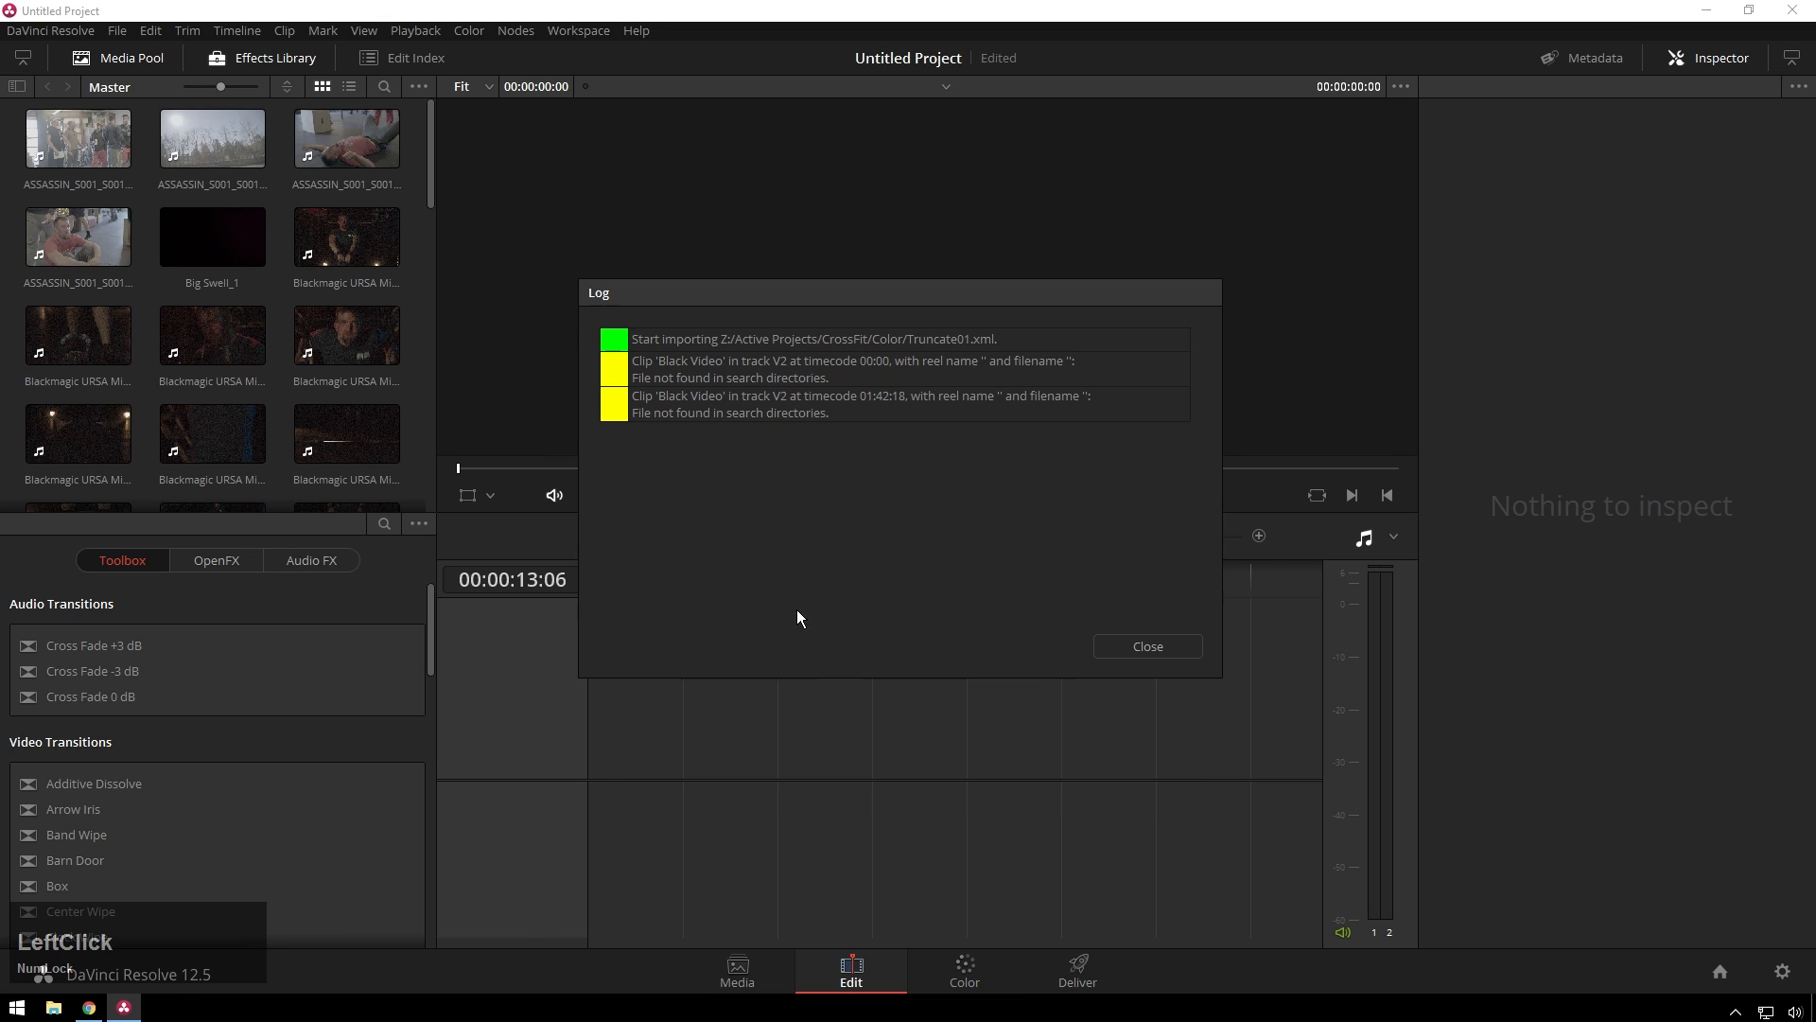
{"action": "left_click", "coordinate": [1147, 647]}
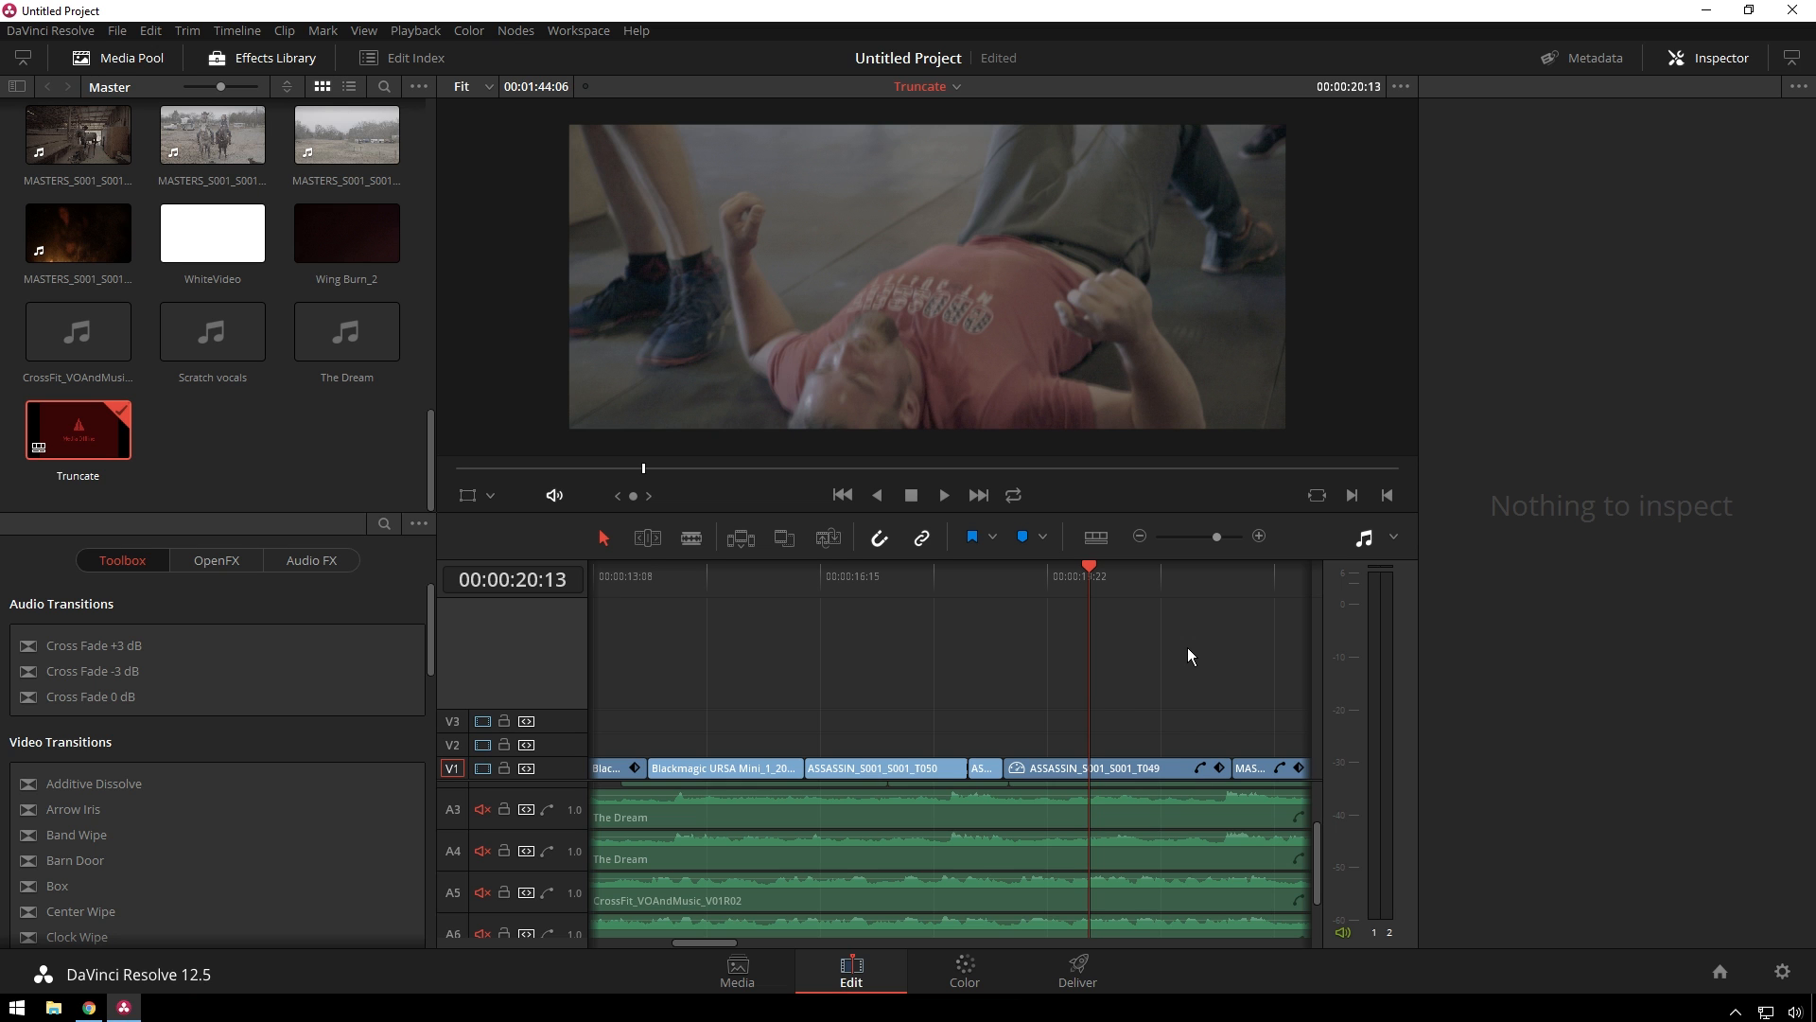
Scrub the re-imported timeline, now filling the frame, and move to the Color page
{"action": "left_click", "coordinate": [963, 971]}
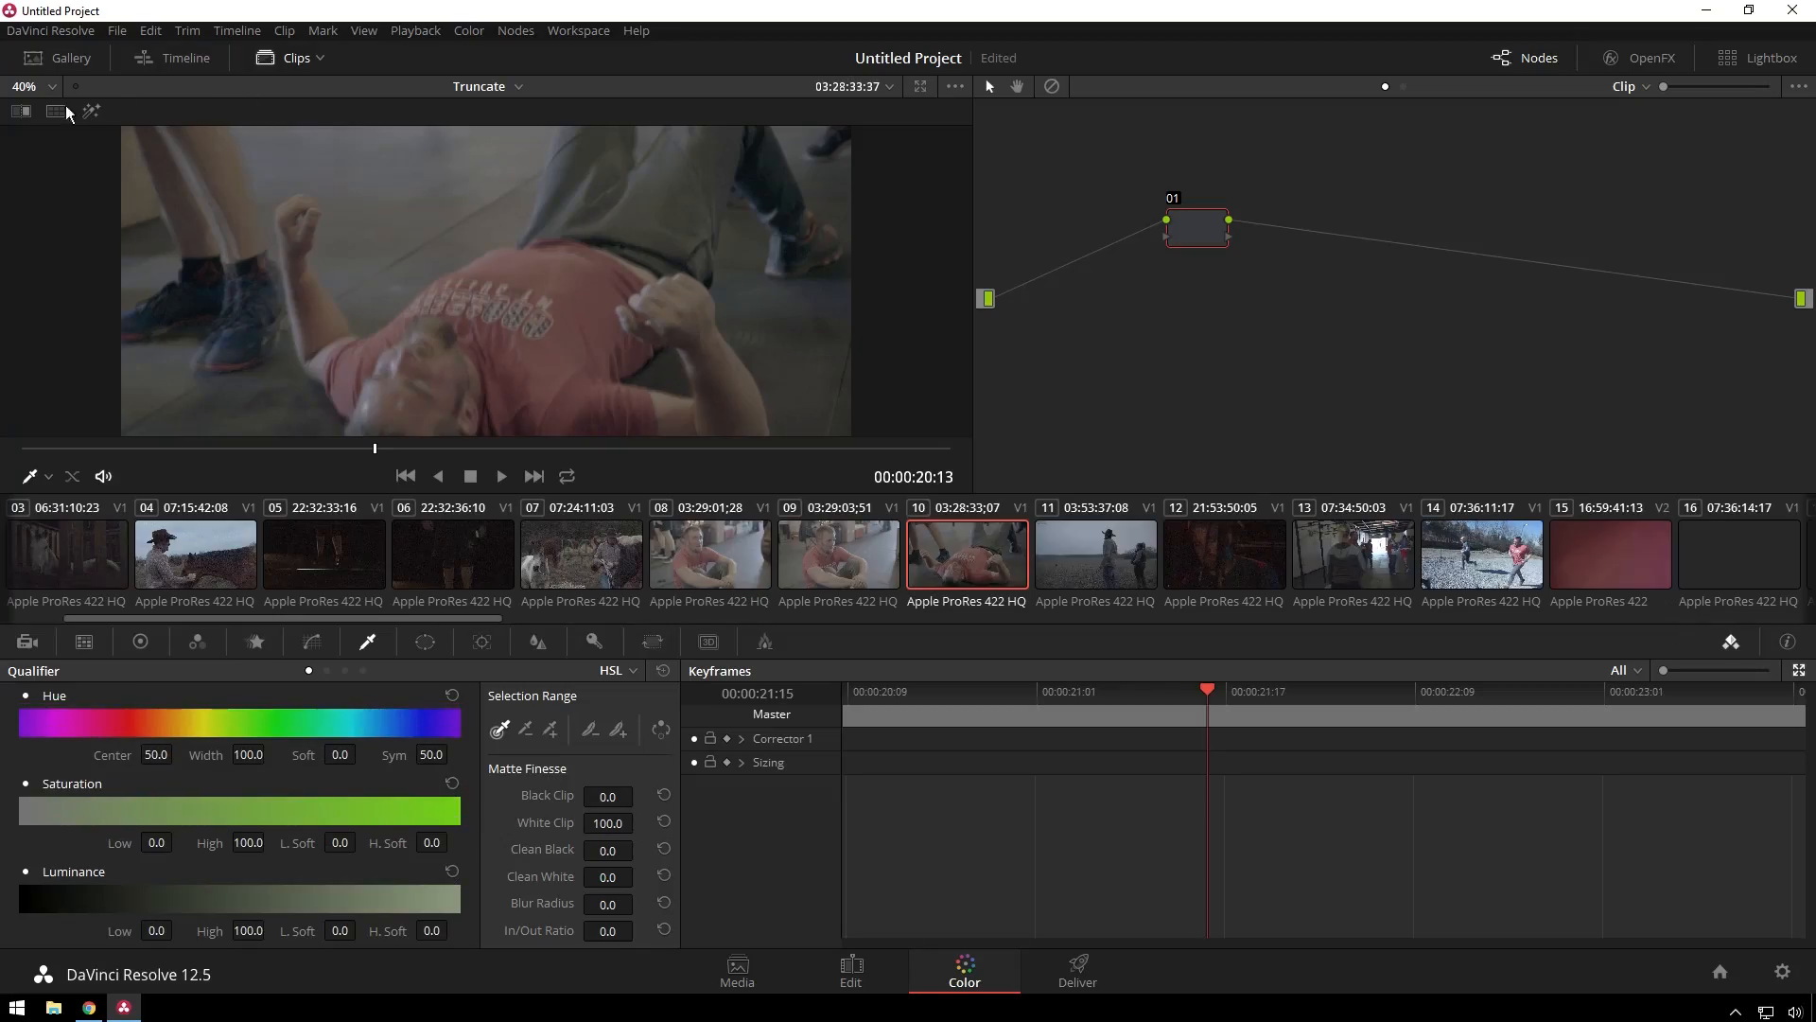
Apply a Carnival gallery power grade to the red-shirt shot, then reset all grades and nodes
{"action": "left_click", "coordinate": [59, 56]}
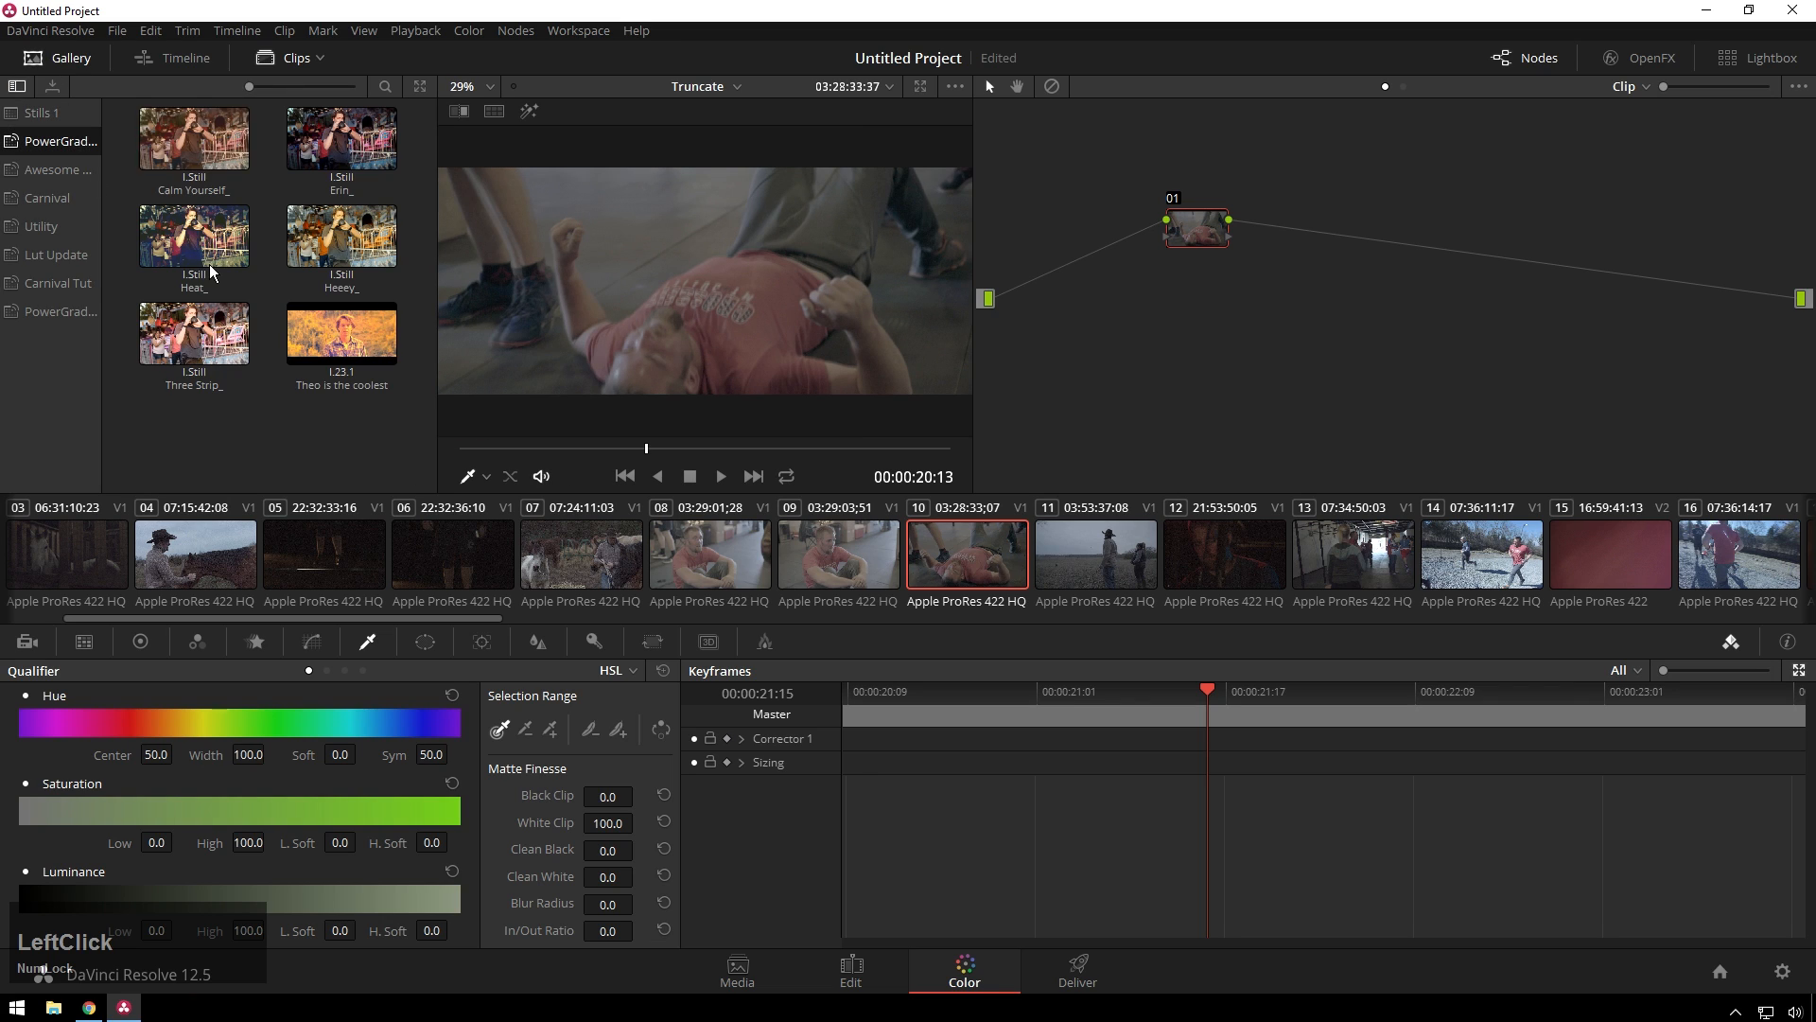
{"action": "left_click", "coordinate": [45, 199]}
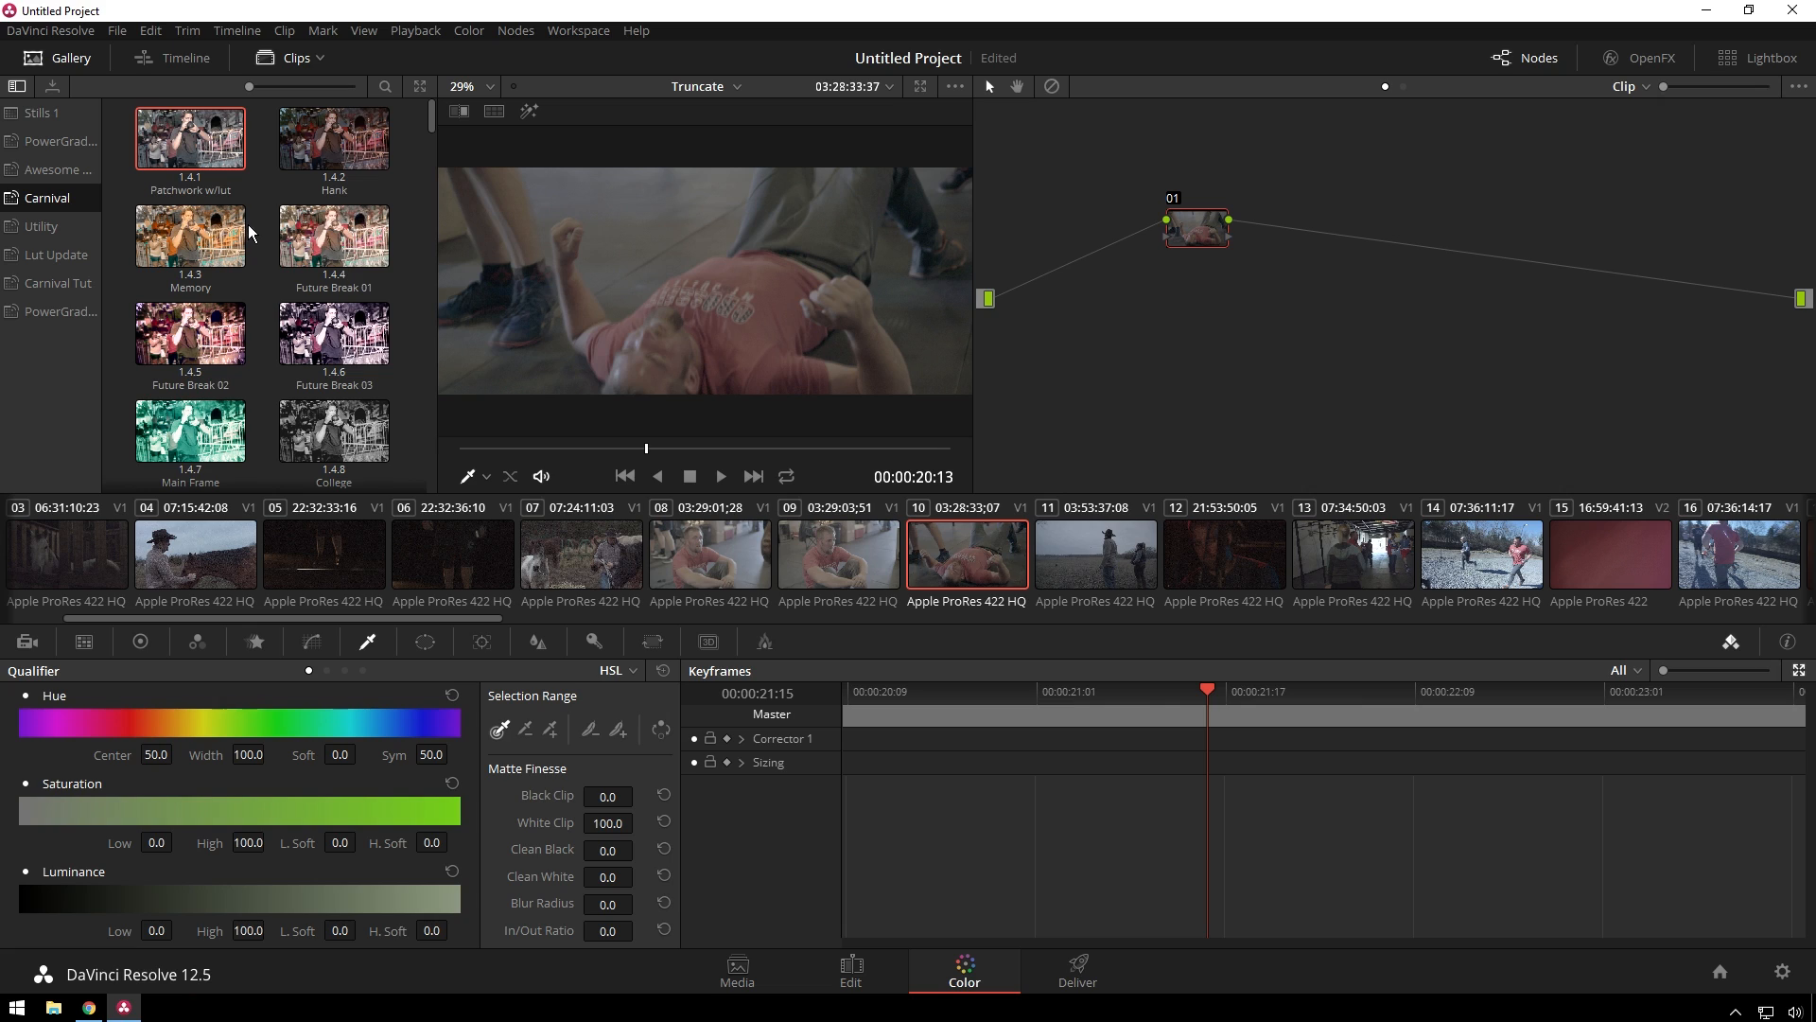
{"action": "left_click", "coordinate": [333, 140]}
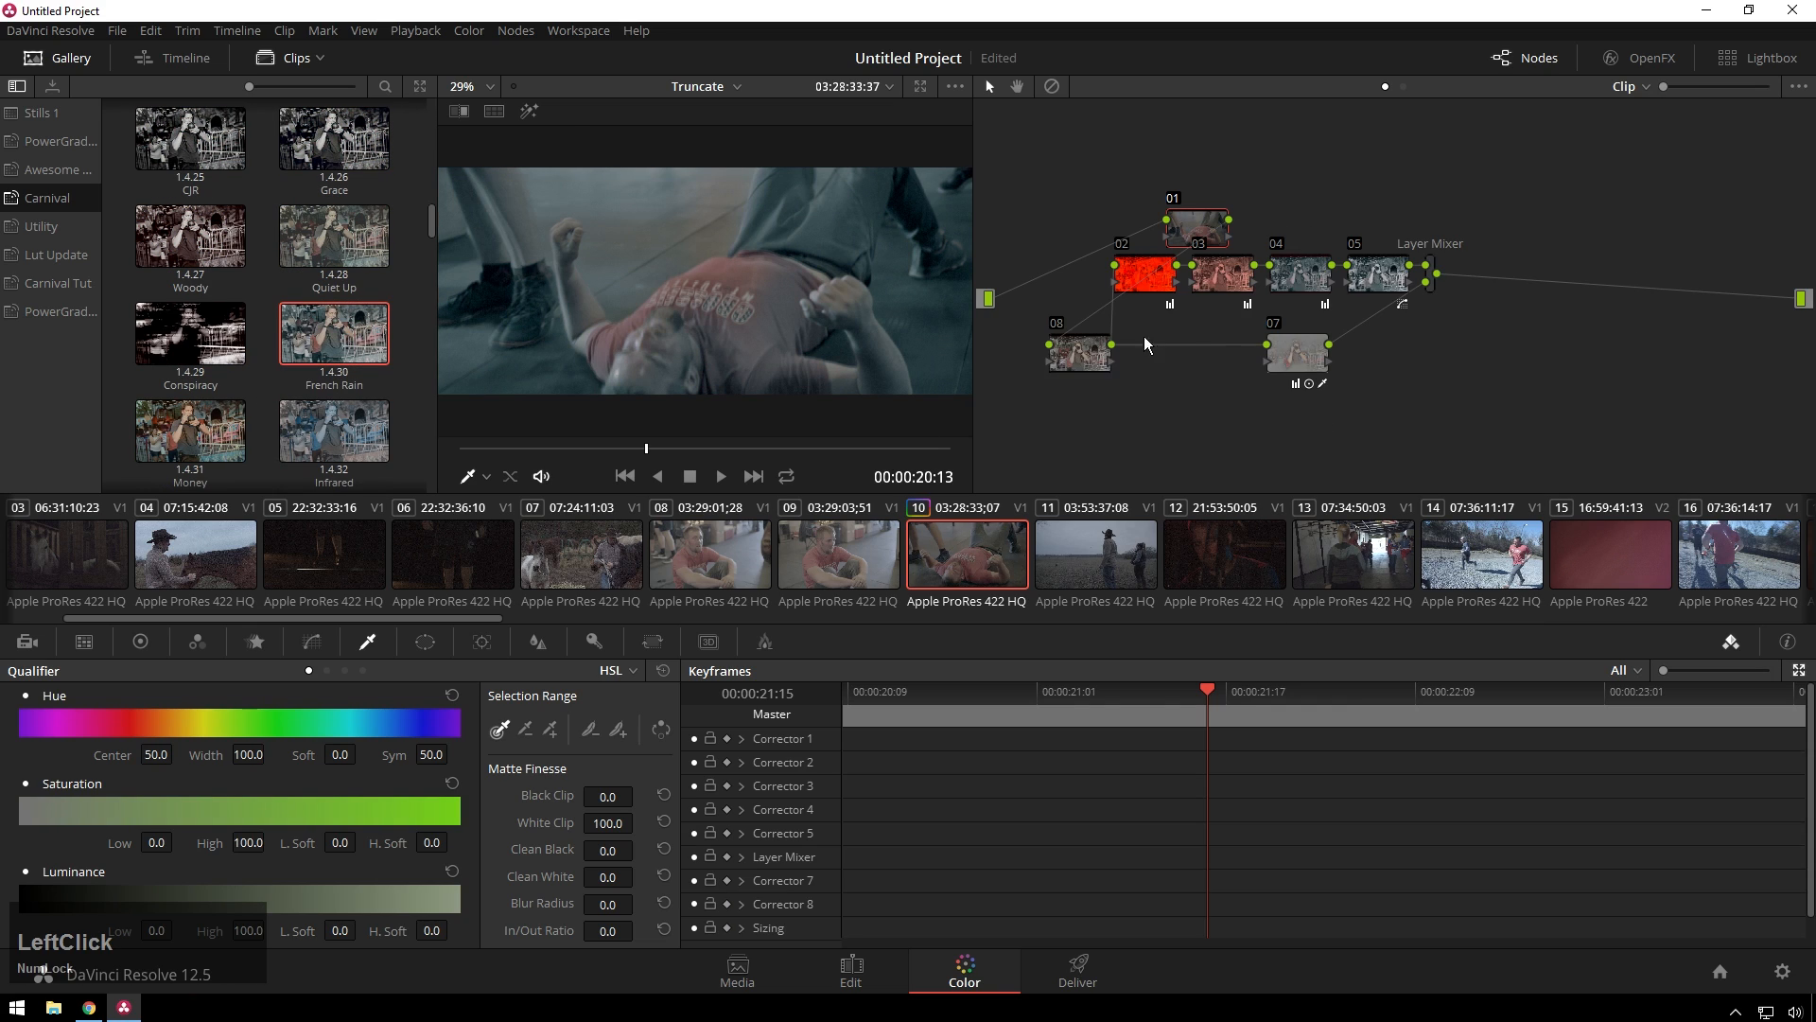
{"action": "right_click", "coordinate": [1149, 344]}
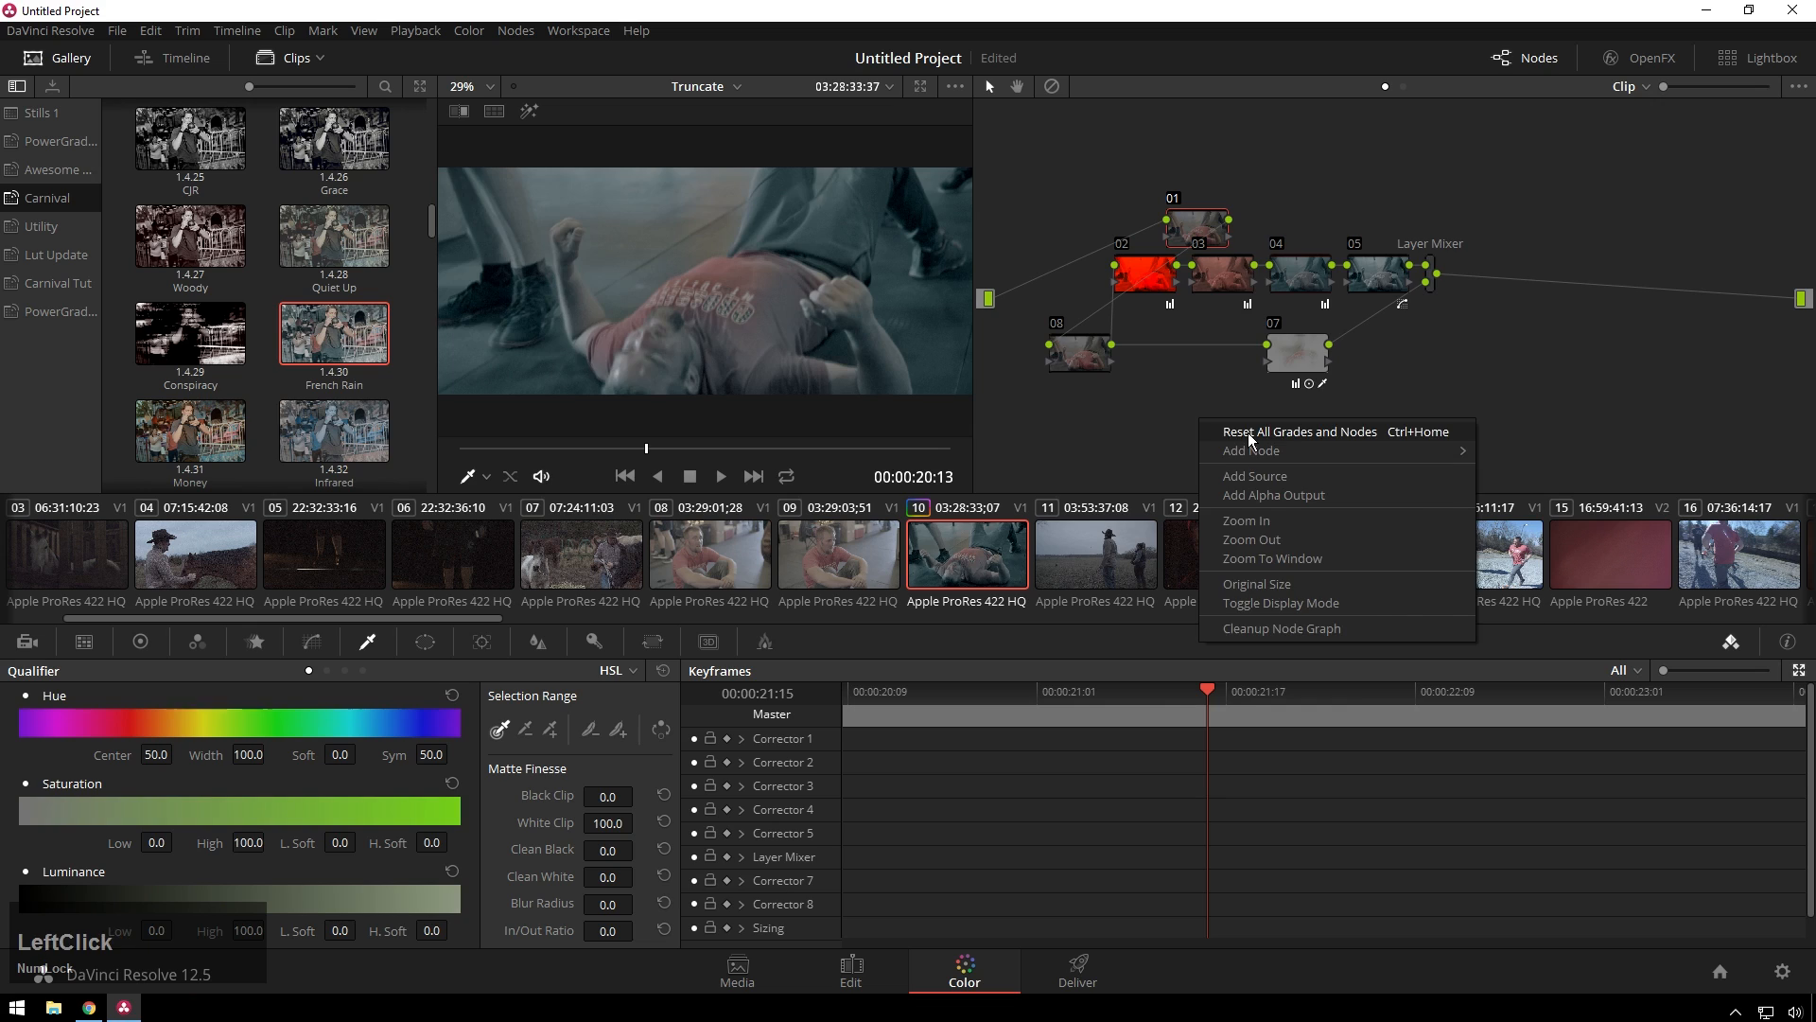
{"action": "left_click", "coordinate": [1299, 431]}
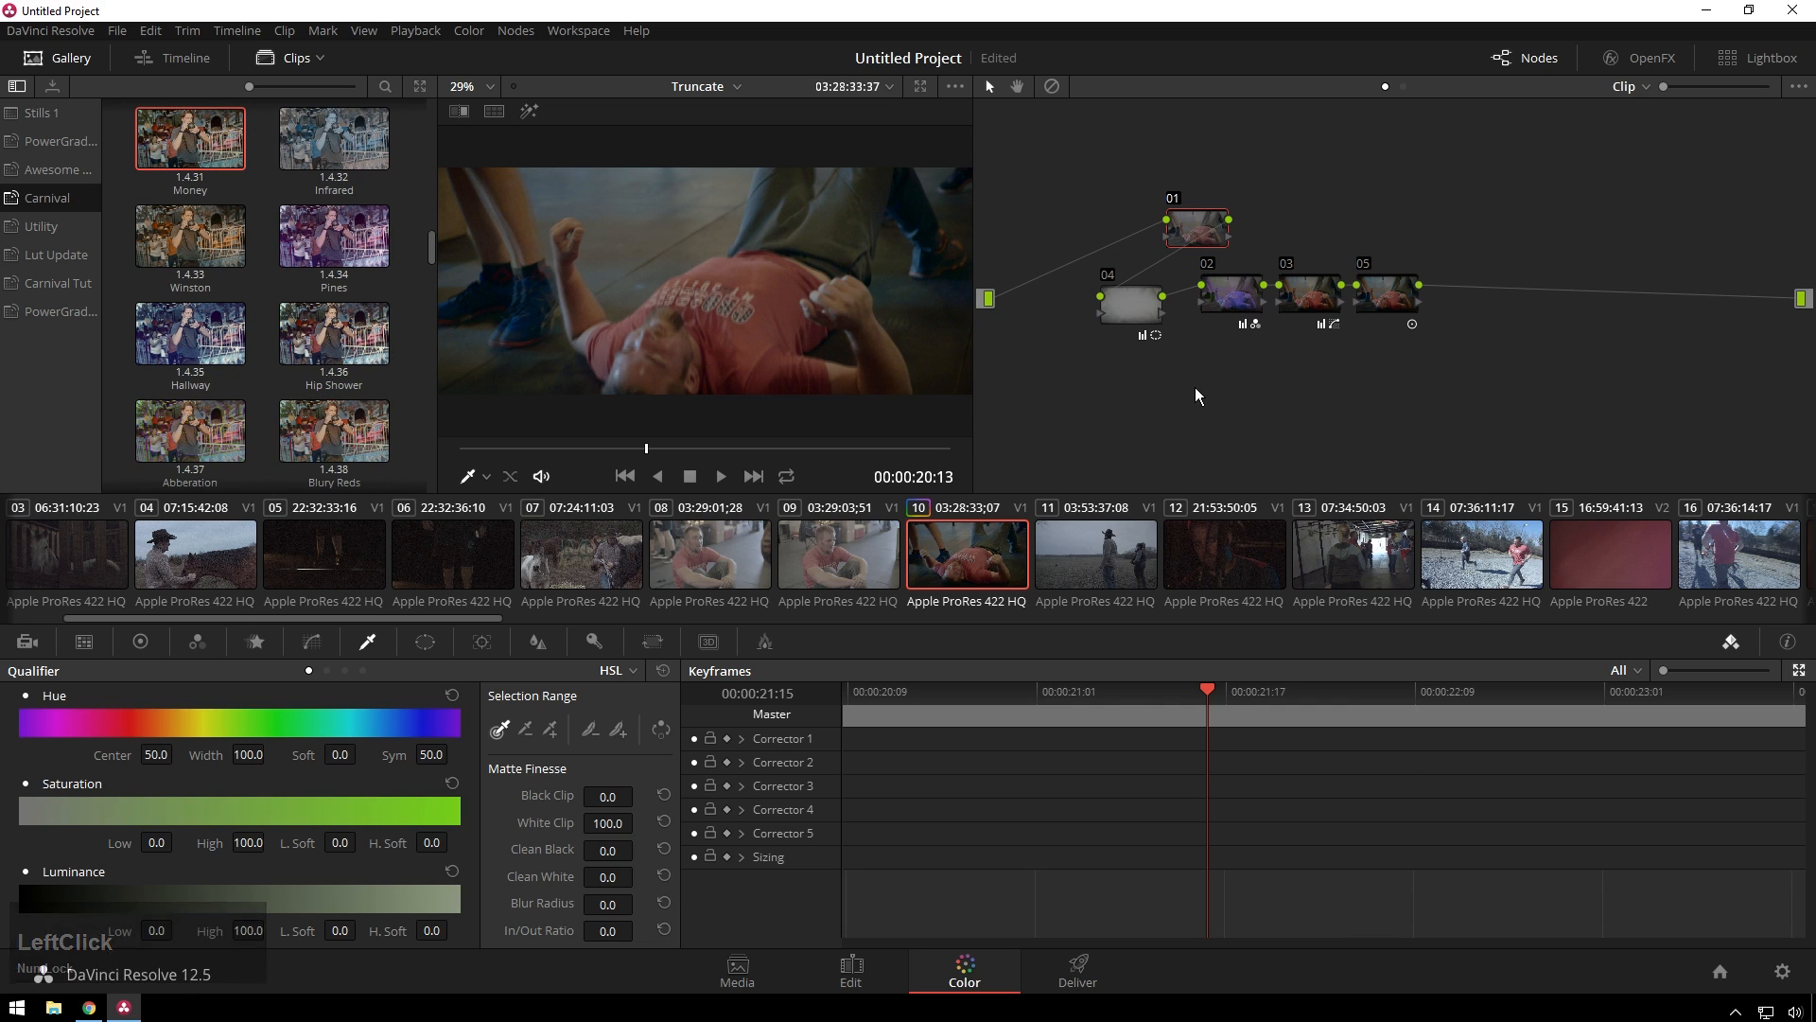
{"action": "mouse_move", "coordinate": [1224, 408]}
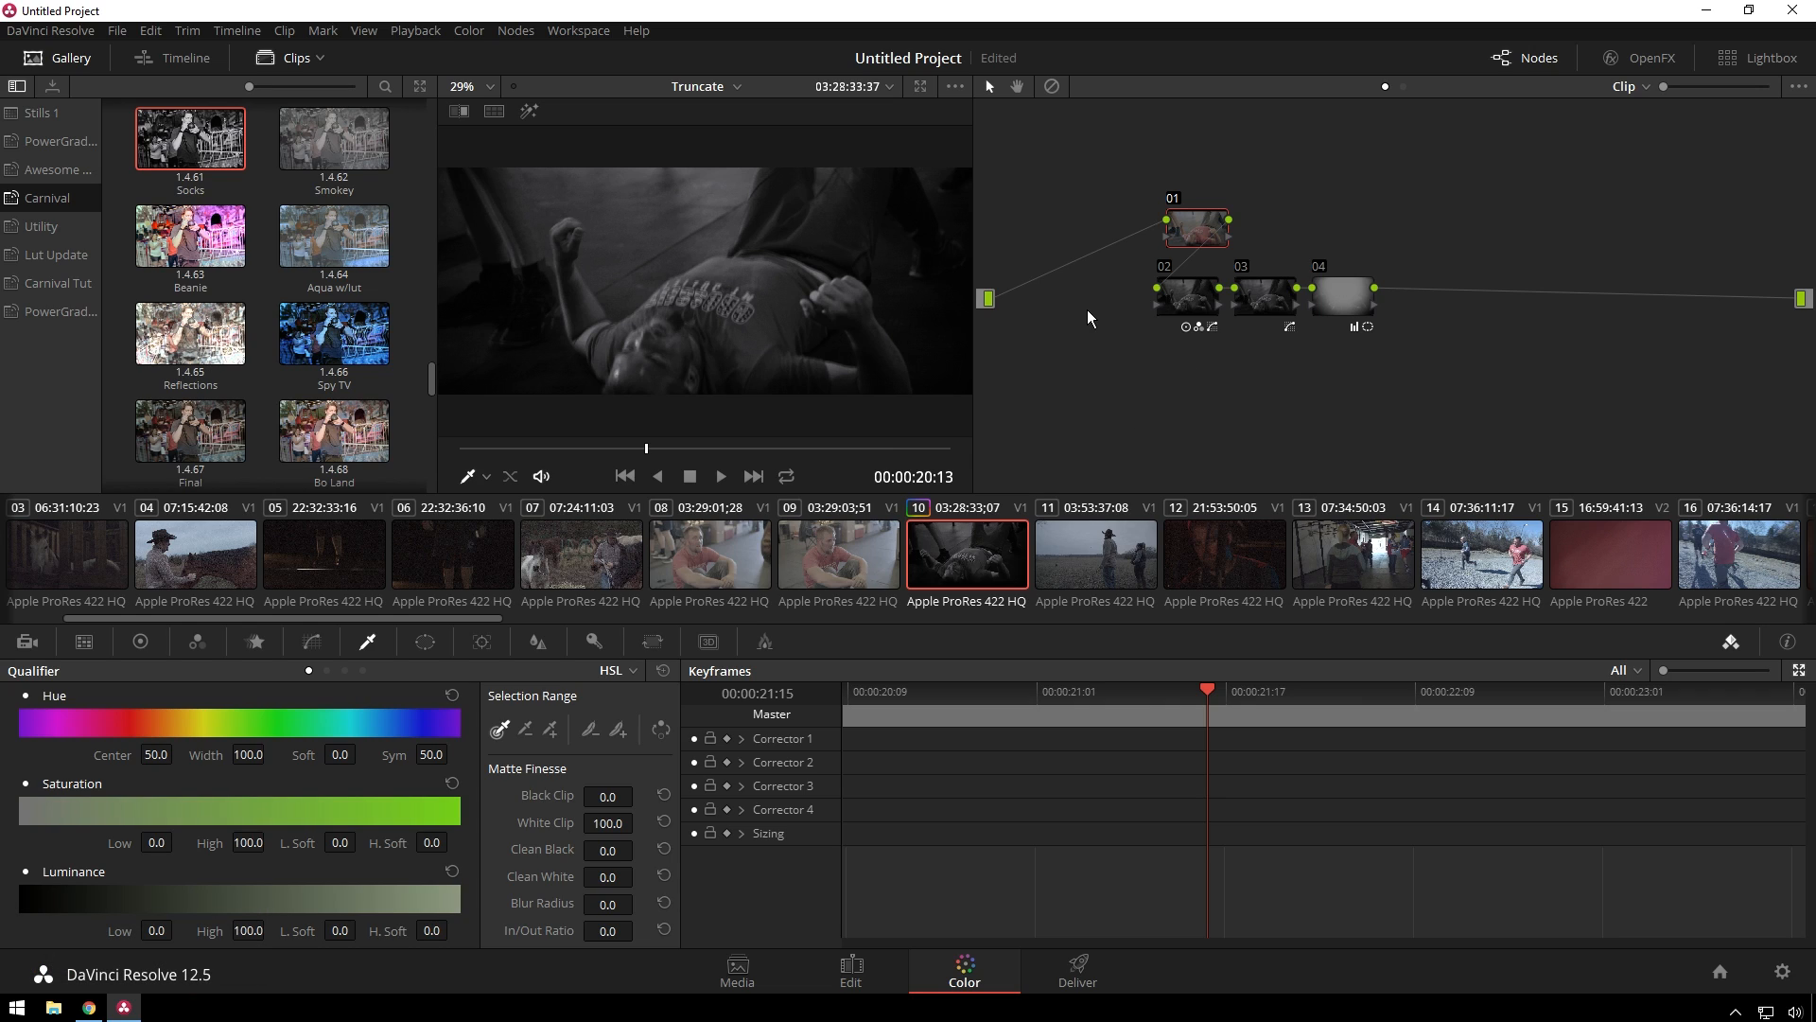
{"action": "mouse_move", "coordinate": [1141, 382]}
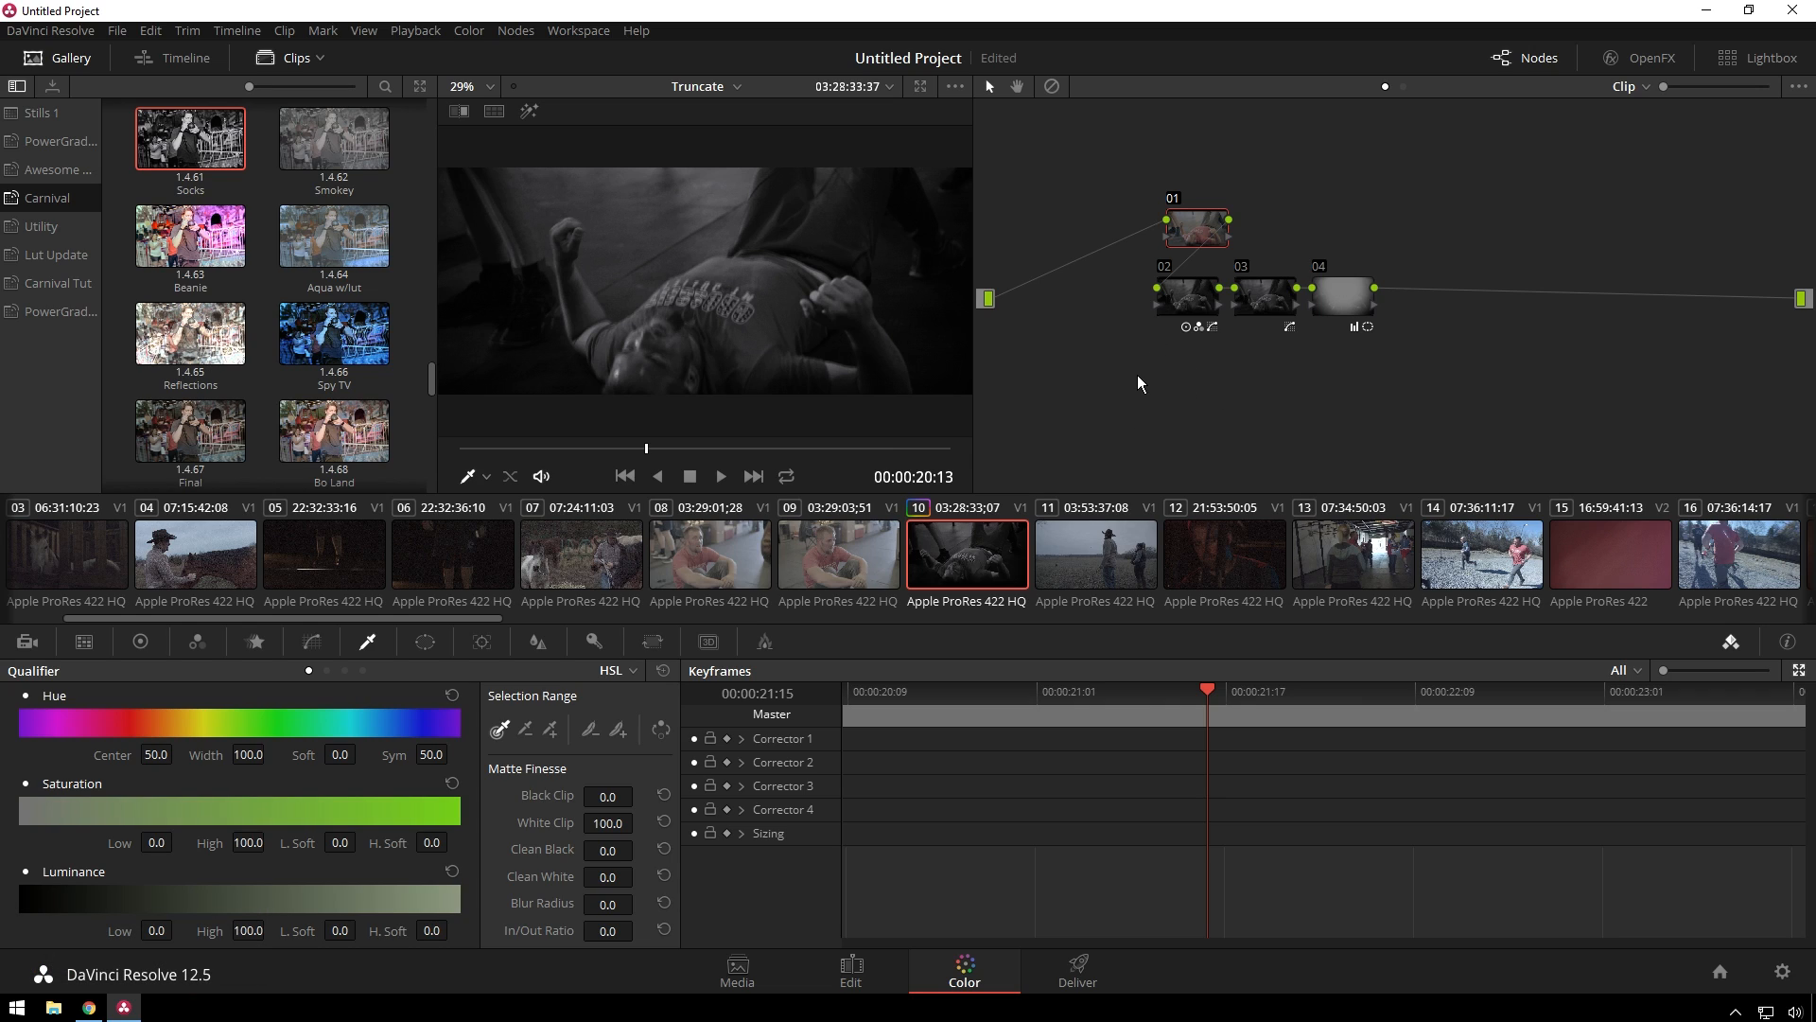
{"action": "mouse_move", "coordinate": [1179, 352]}
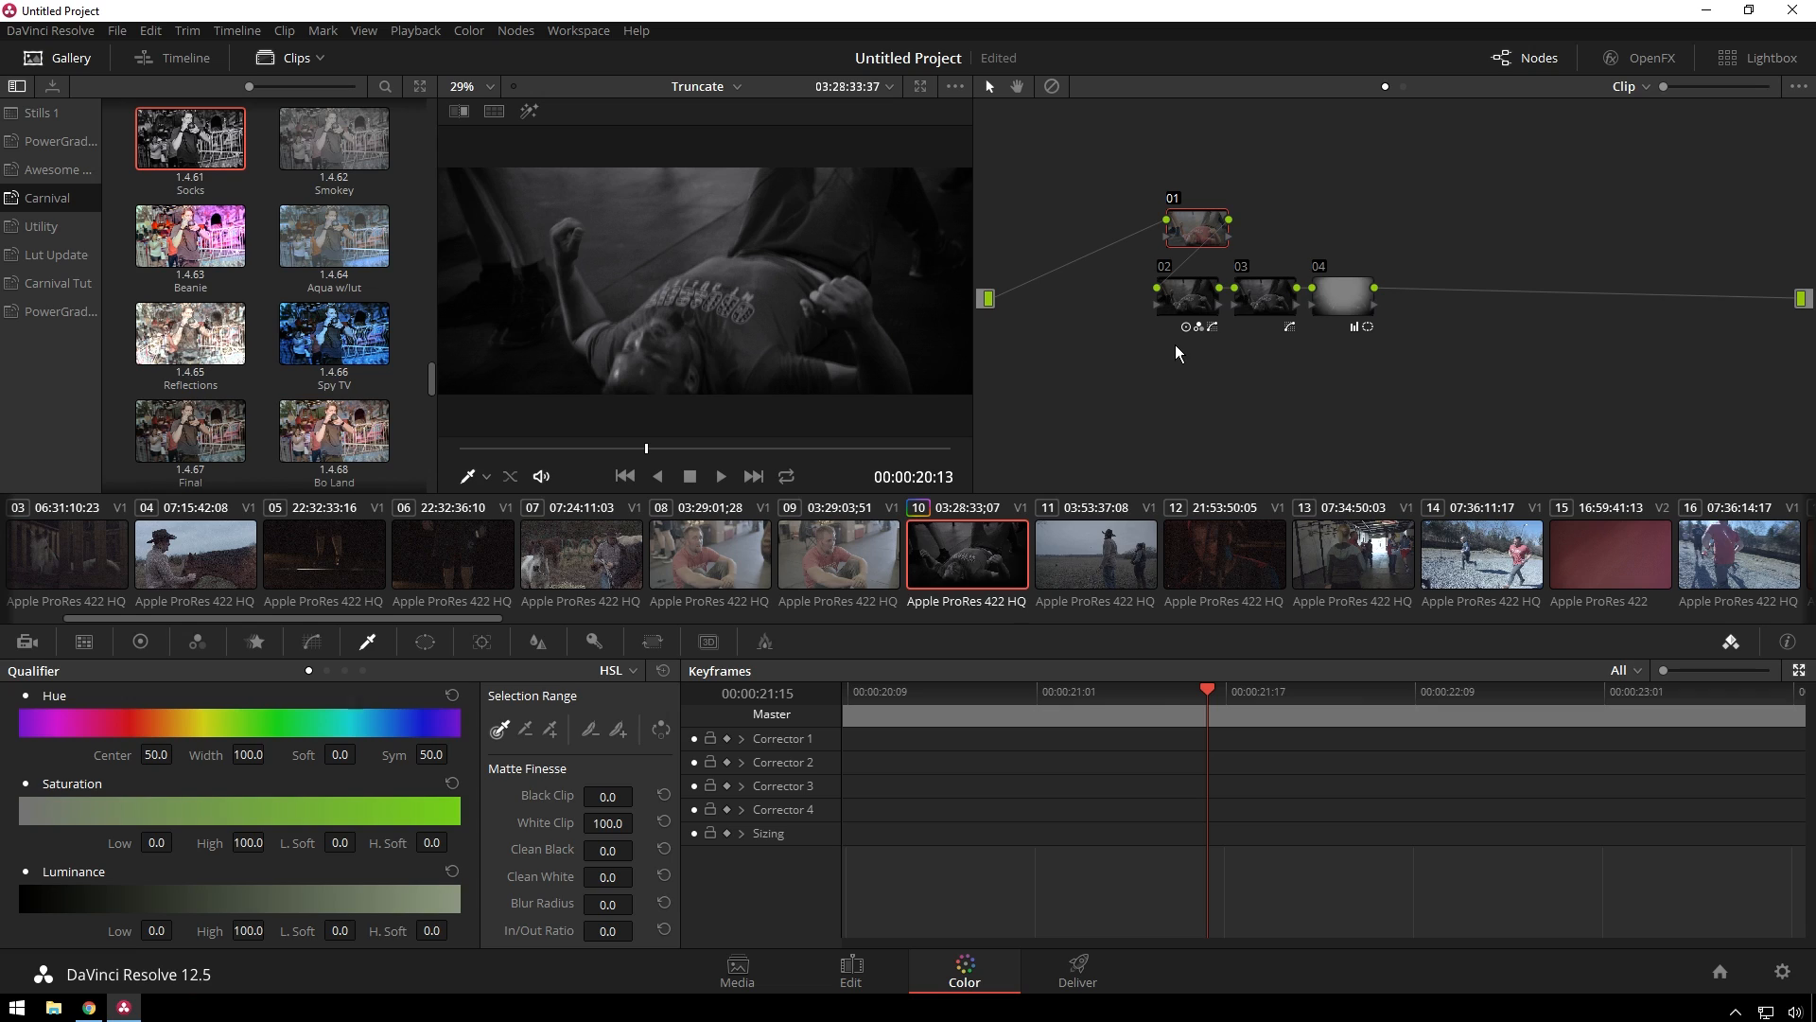
{"action": "mouse_move", "coordinate": [1264, 352]}
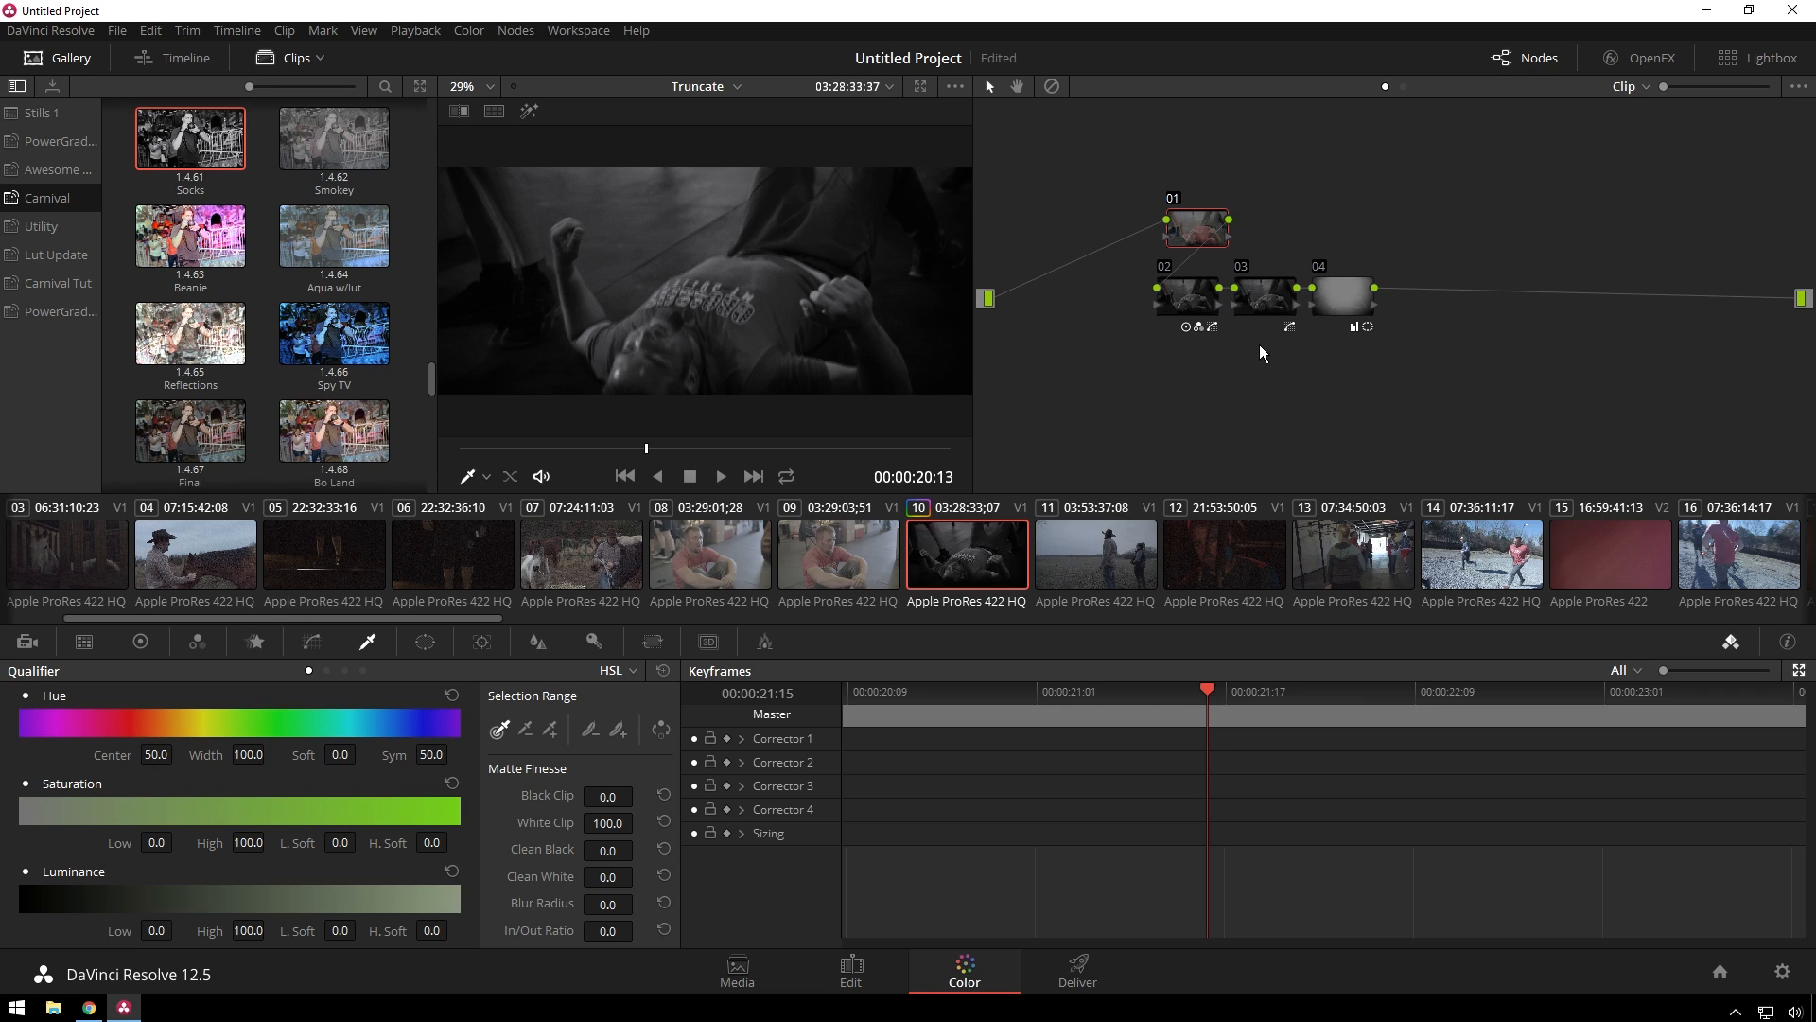
{"action": "mouse_move", "coordinate": [1232, 460]}
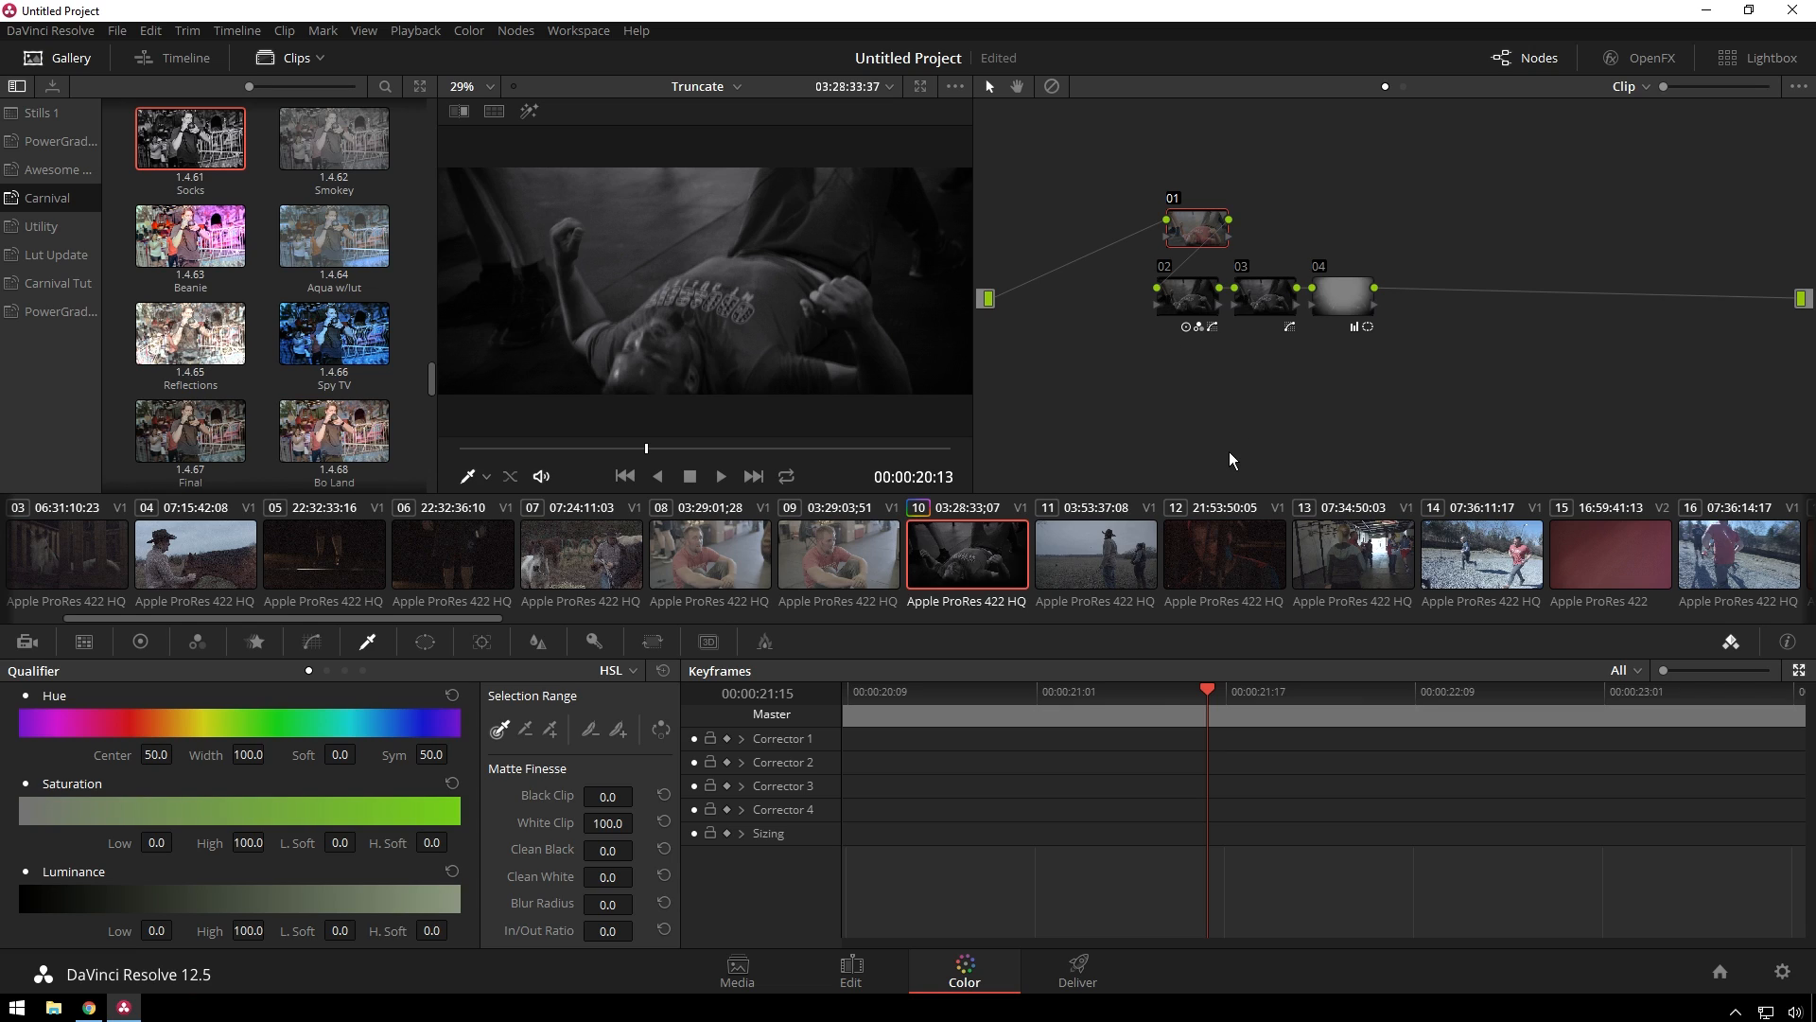